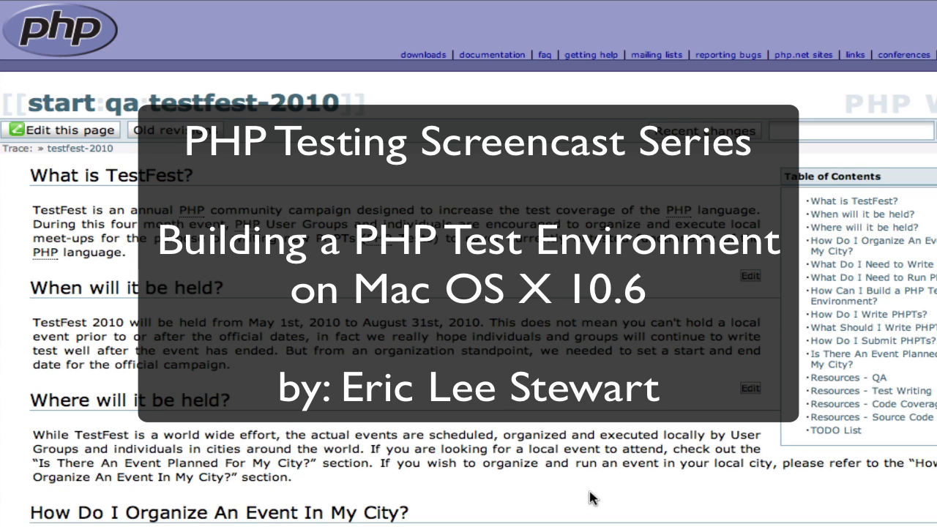
pyautogui.moveTo(456, 326)
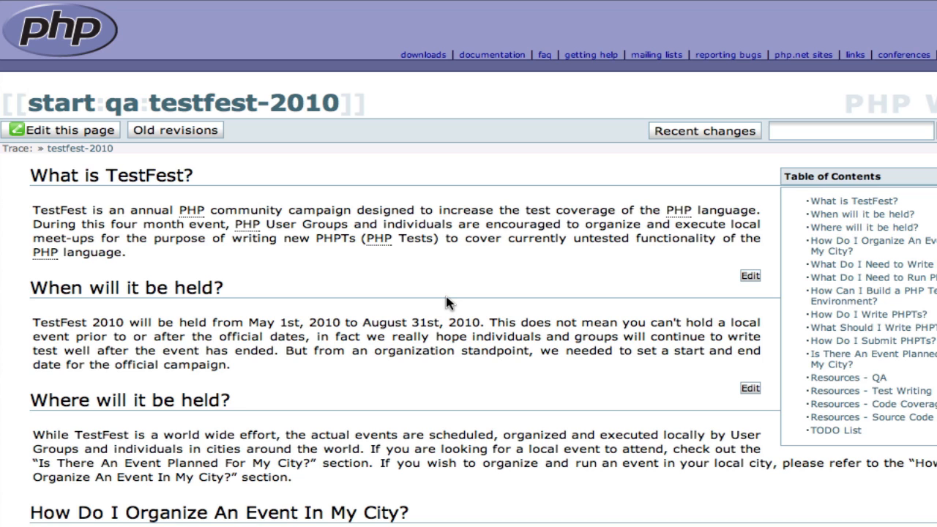
pyautogui.moveTo(652, 250)
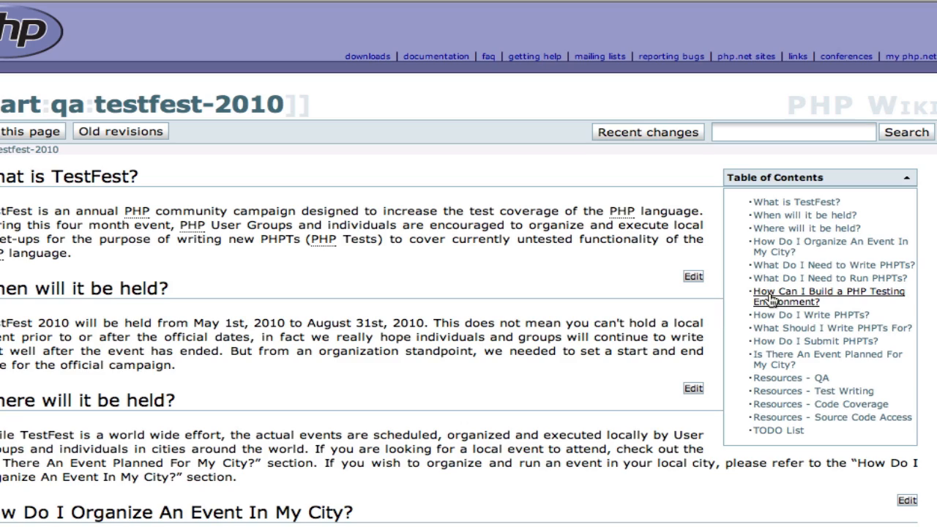
# Jump to the 'How Can I Build a PHP Testing Environment?' section from the Table of Contents.
pyautogui.click(828, 297)
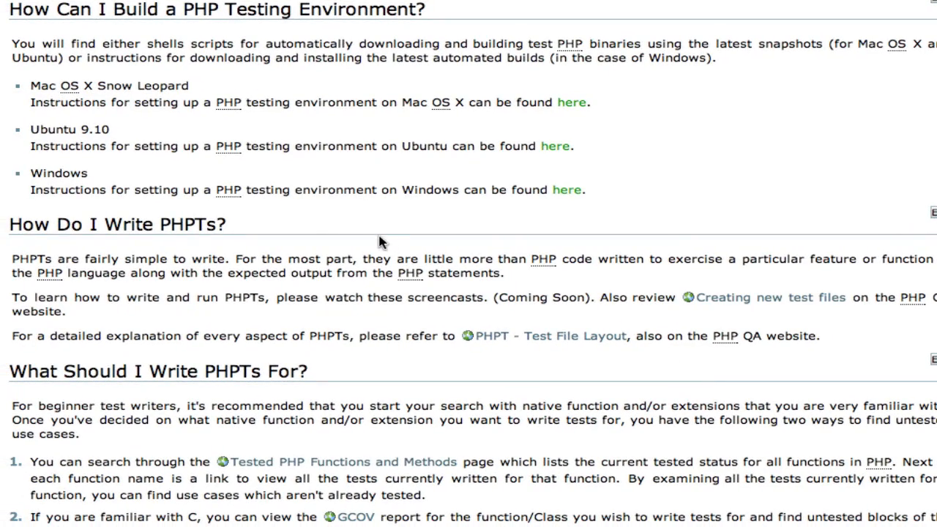
pyautogui.moveTo(334, 215)
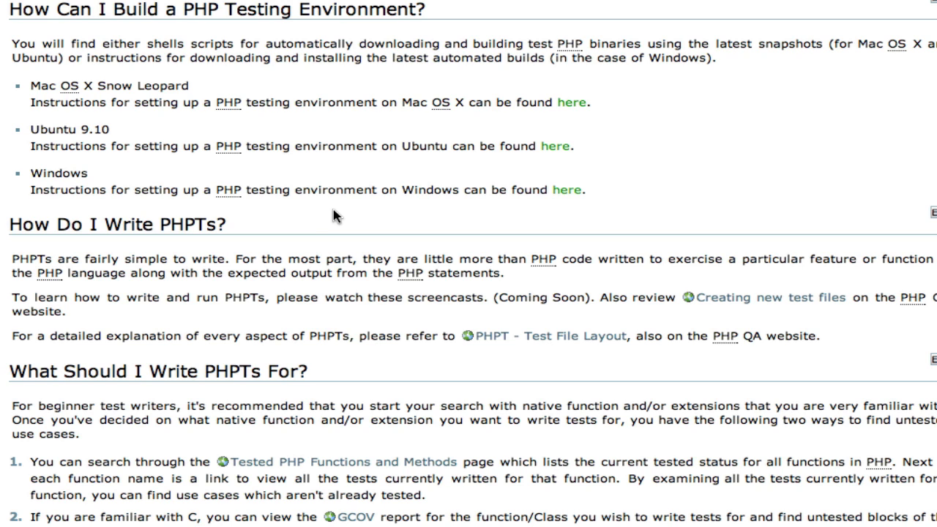
pyautogui.moveTo(75, 106)
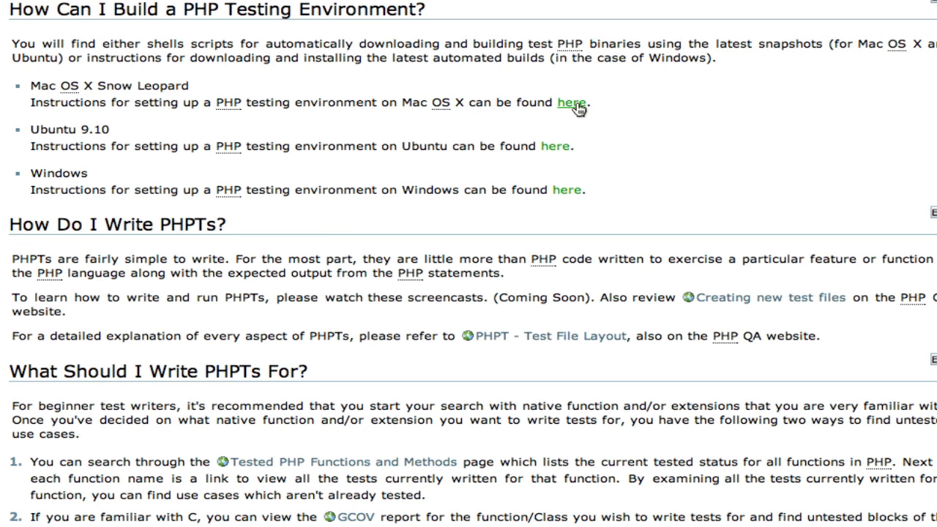
# Follow the 'here' link for the Mac OS X Snow Leopard test environment instructions.
pyautogui.click(572, 103)
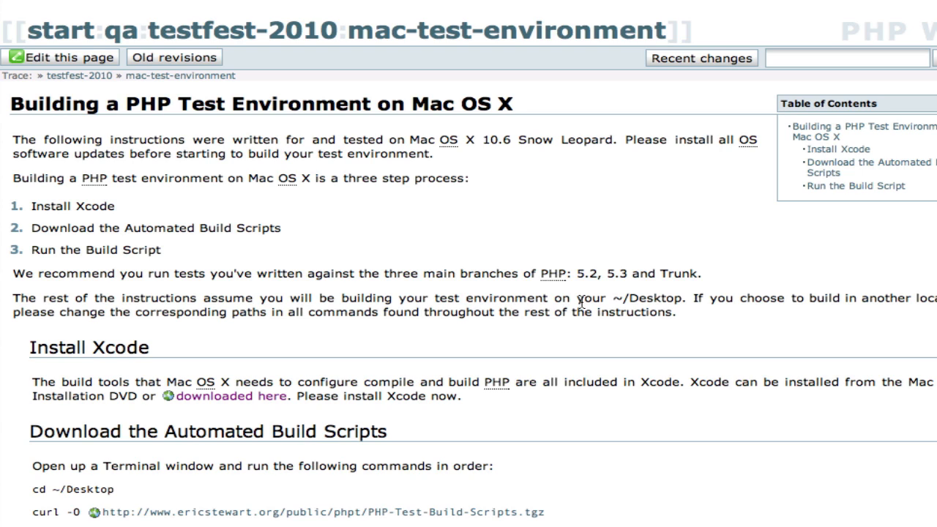
pyautogui.moveTo(492, 300)
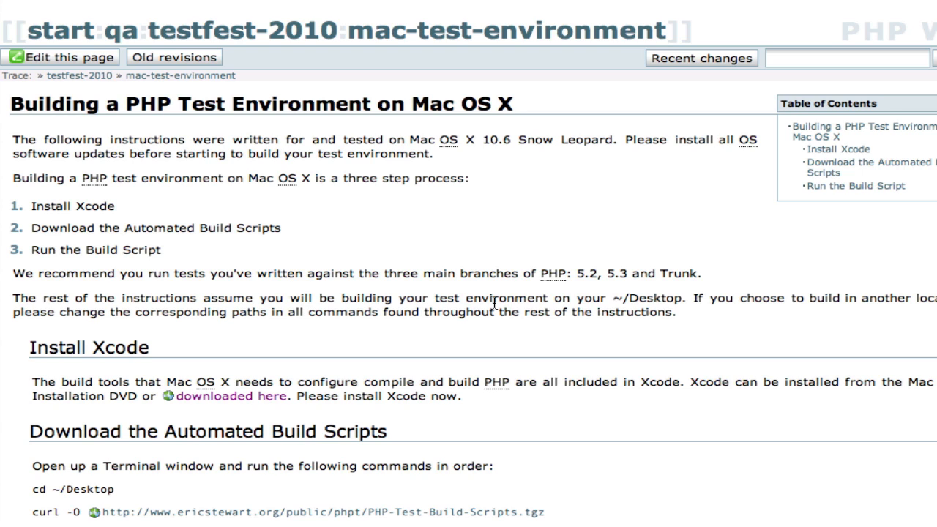
pyautogui.moveTo(500, 346)
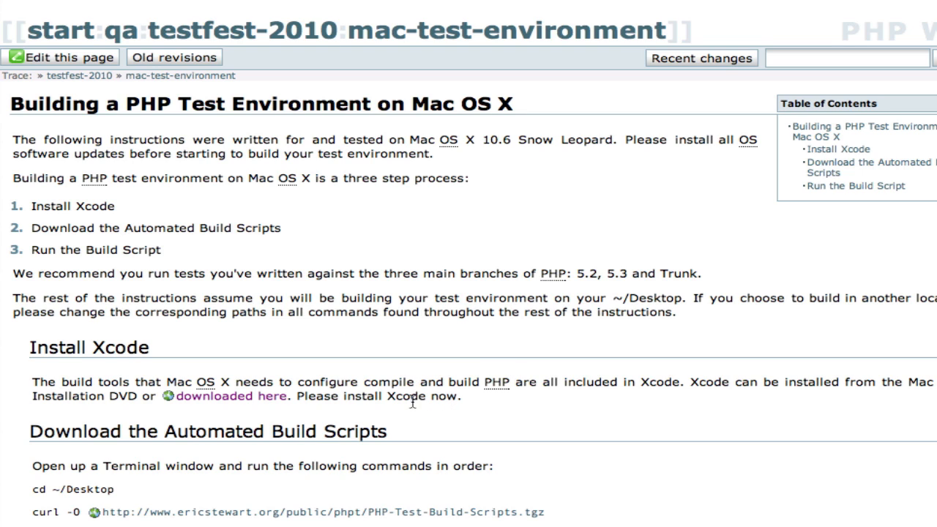
pyautogui.moveTo(255, 409)
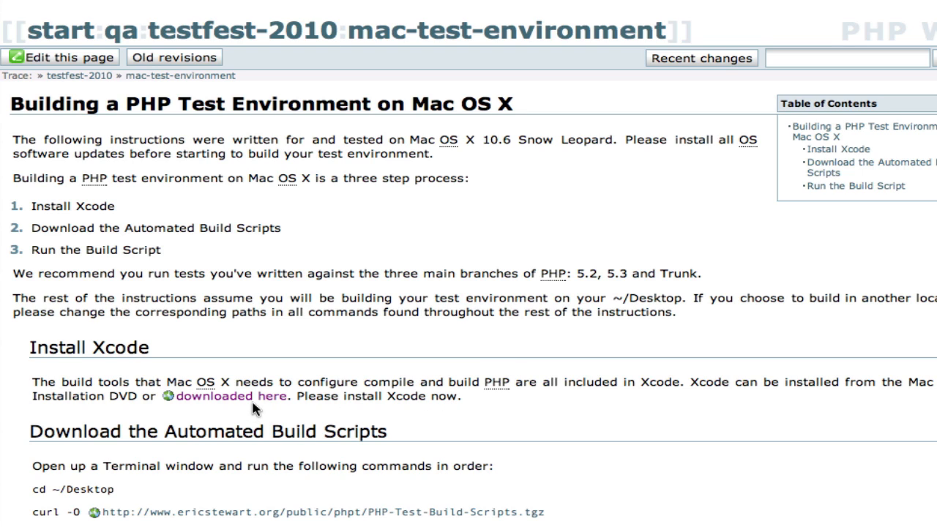
pyautogui.moveTo(230, 396)
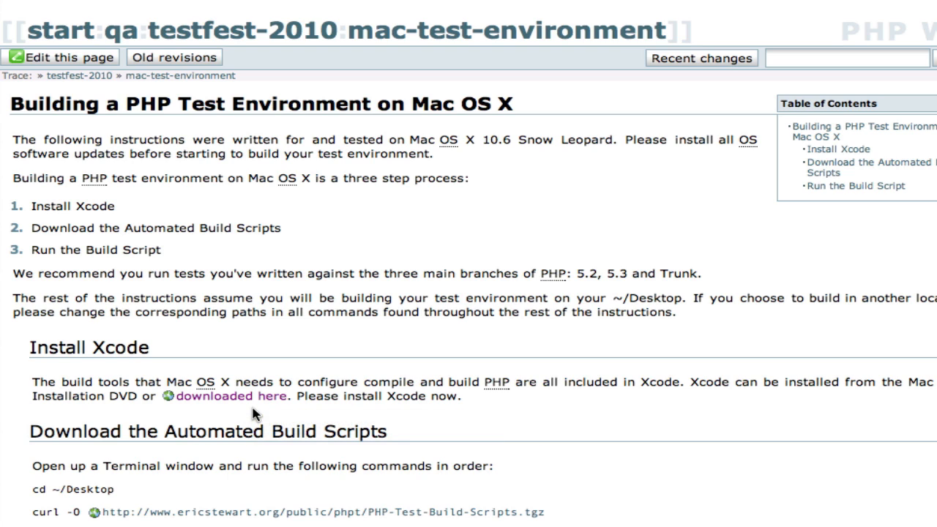
pyautogui.moveTo(256, 396)
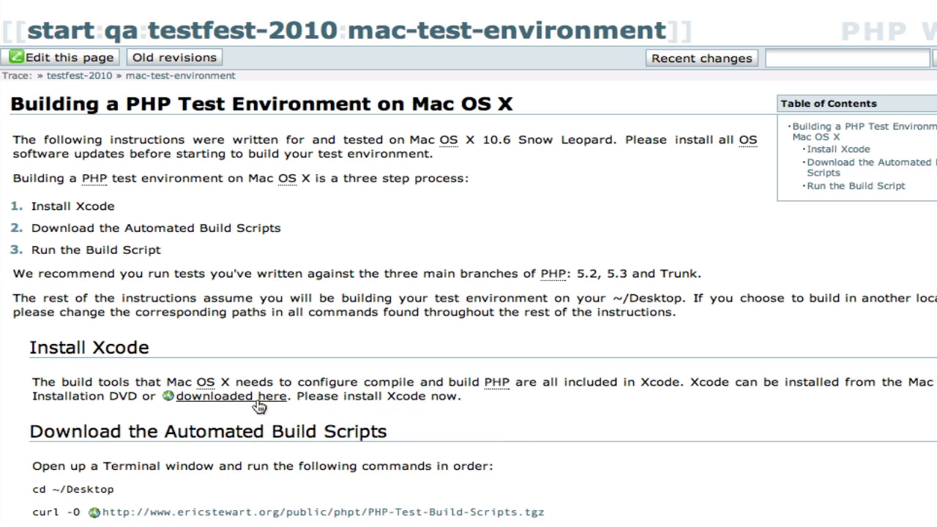
pyautogui.click(231, 396)
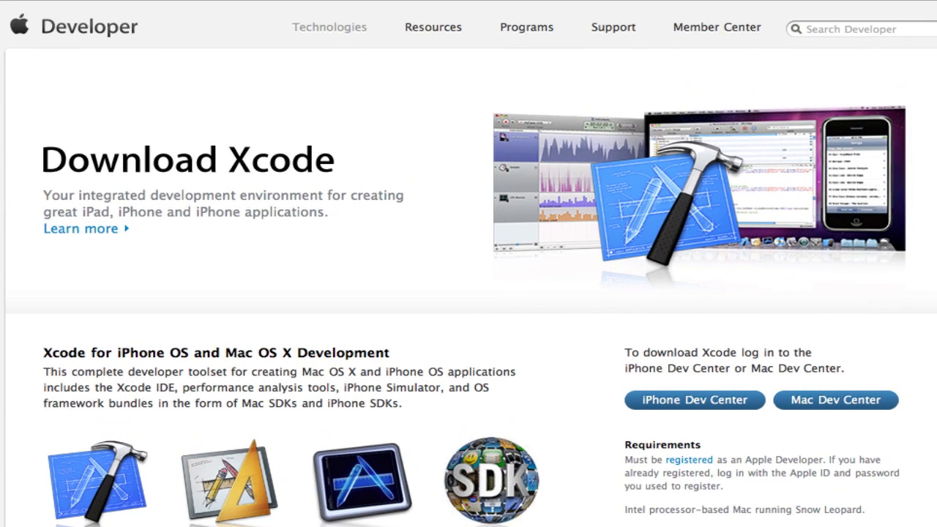
pyautogui.moveTo(319, 332)
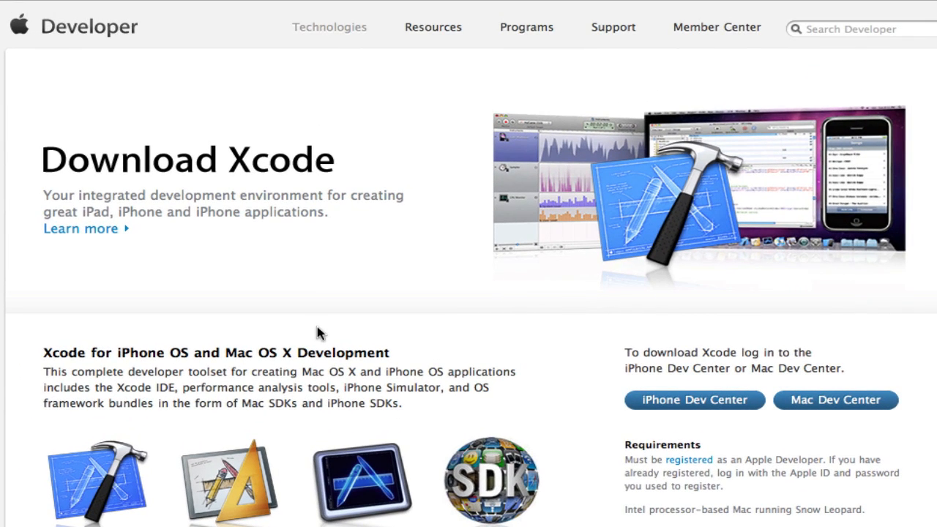
pyautogui.moveTo(325, 348)
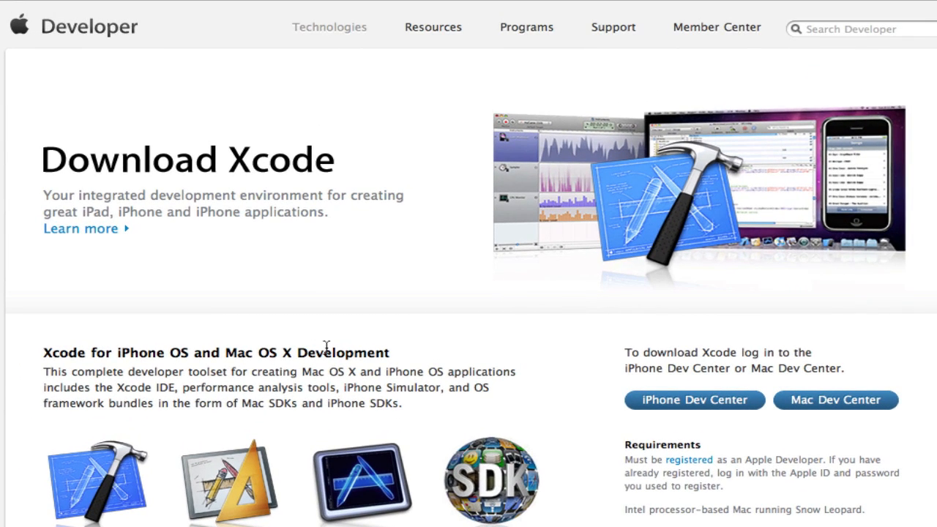
pyautogui.moveTo(290, 76)
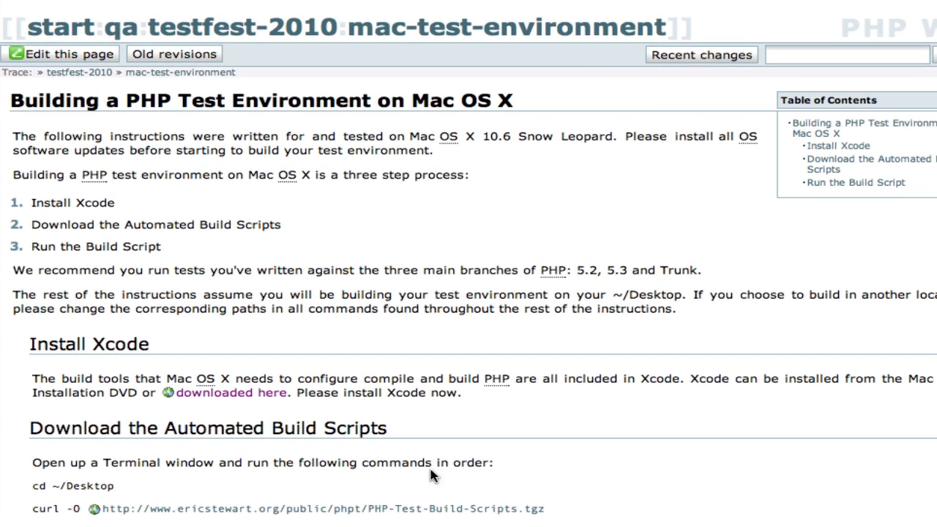
# Scroll to the 'Download the Automated Build Scripts' and 'Run the Build Script' sections.
pyautogui.scroll(-3)
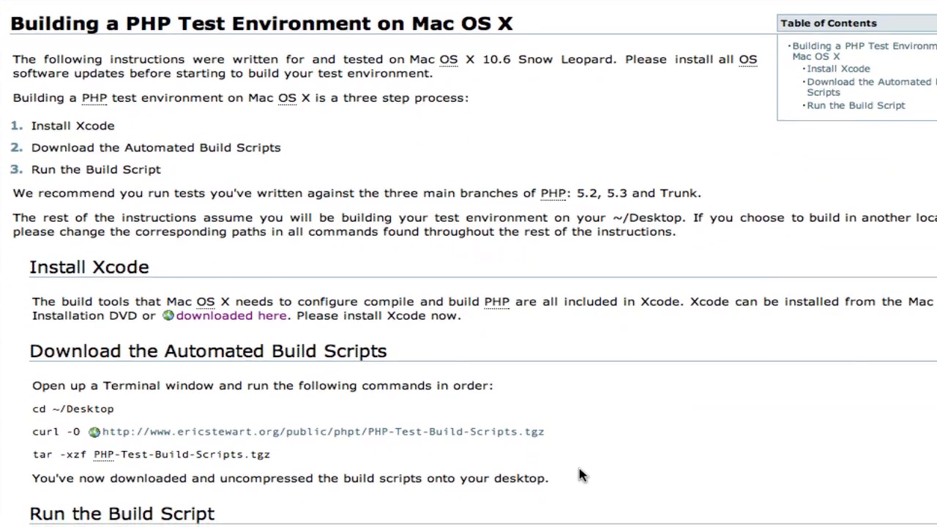
pyautogui.moveTo(406, 511)
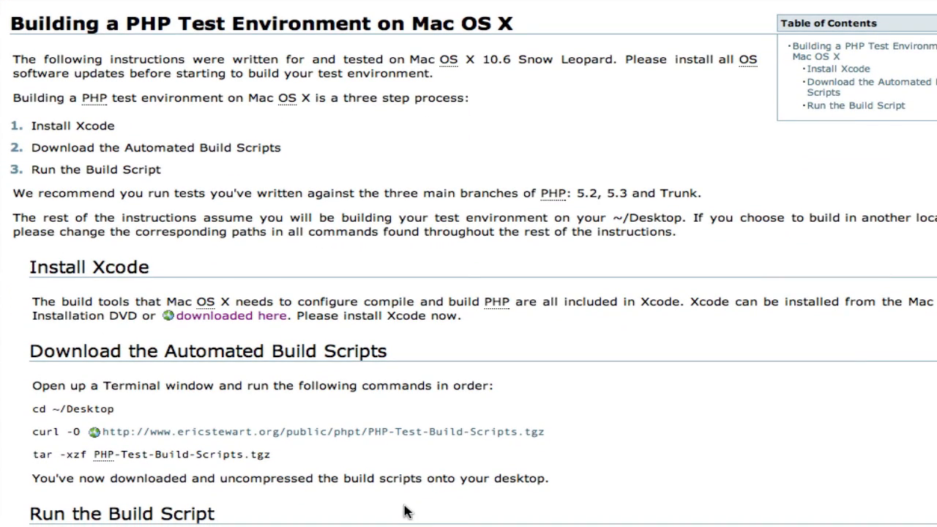
pyautogui.moveTo(374, 500)
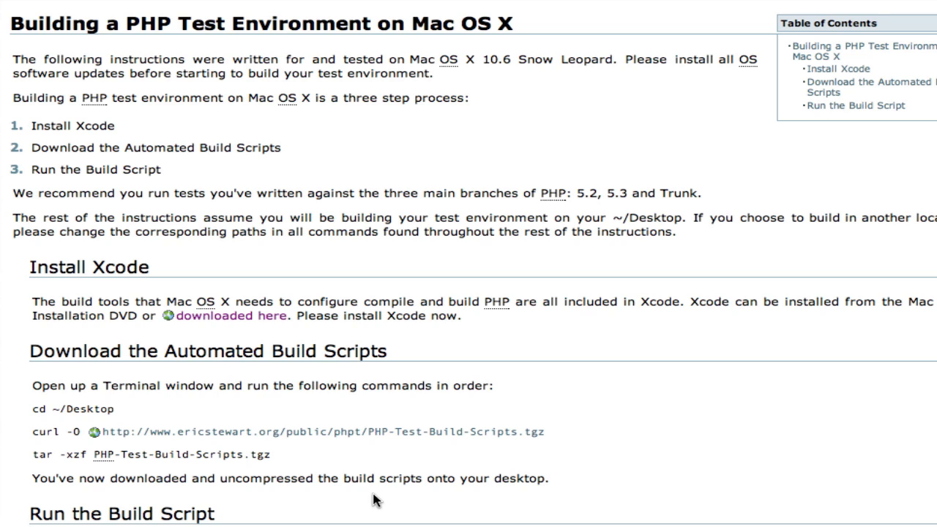
pyautogui.moveTo(73, 431)
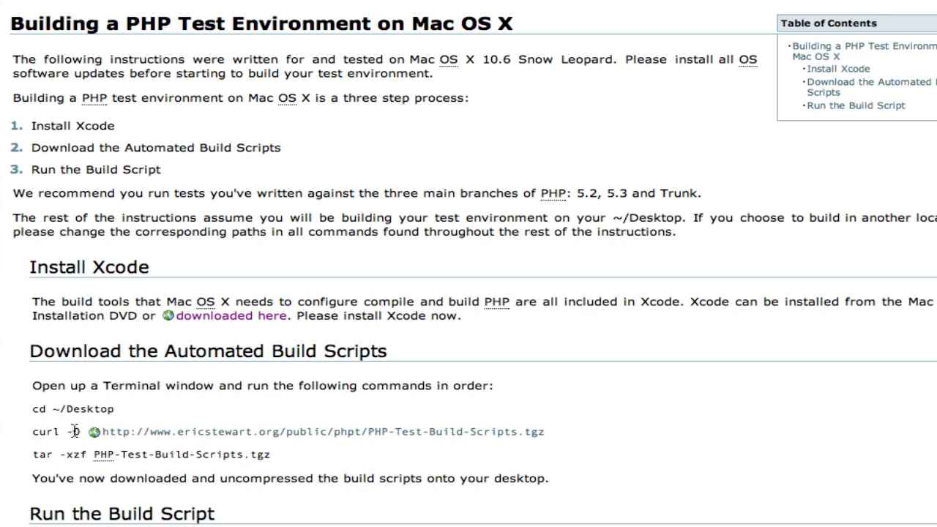
pyautogui.moveTo(73, 431)
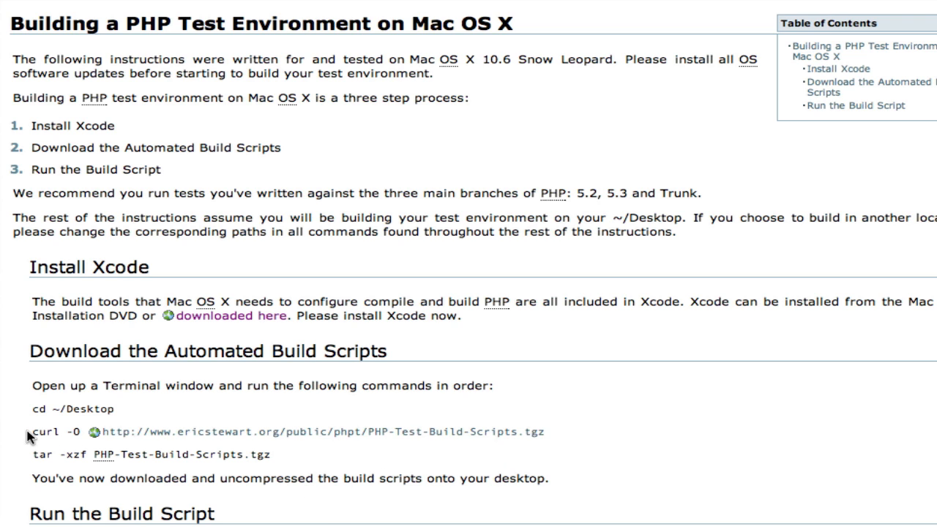
pyautogui.scroll(-3)
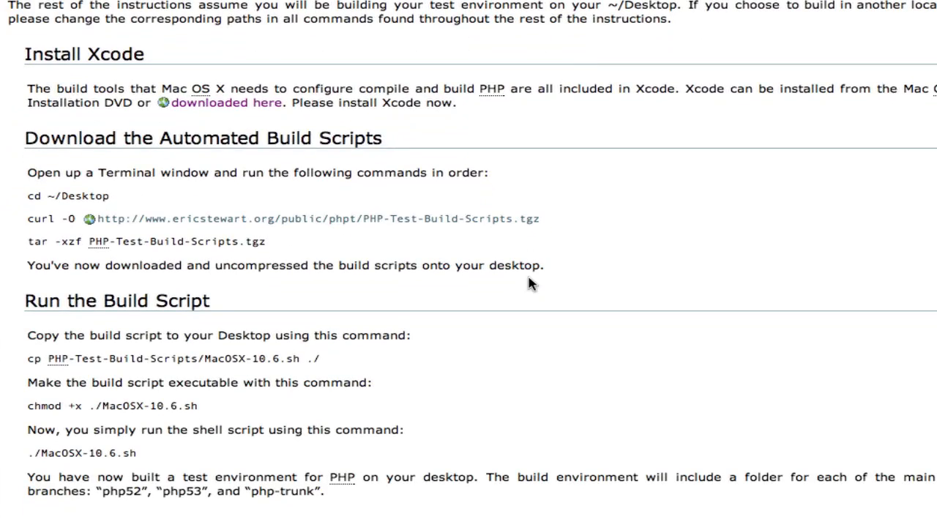
pyautogui.moveTo(481, 290)
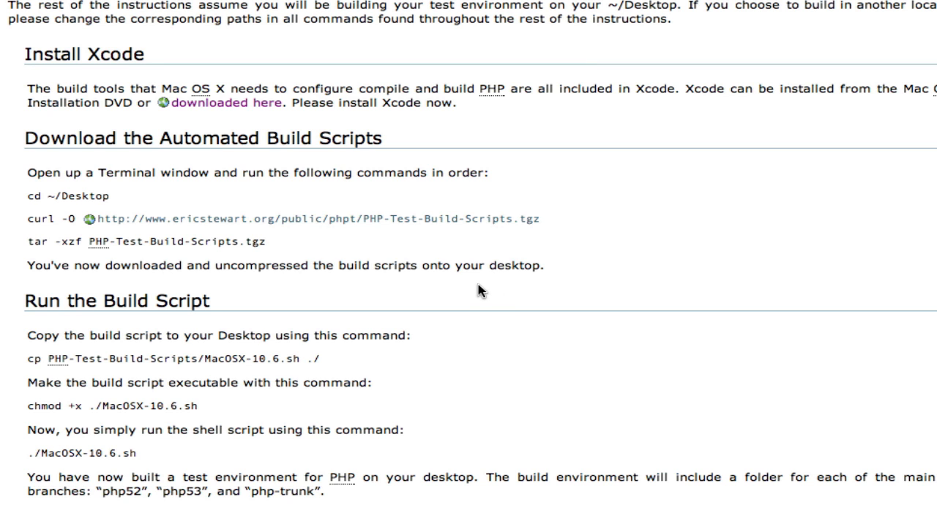
pyautogui.moveTo(479, 291)
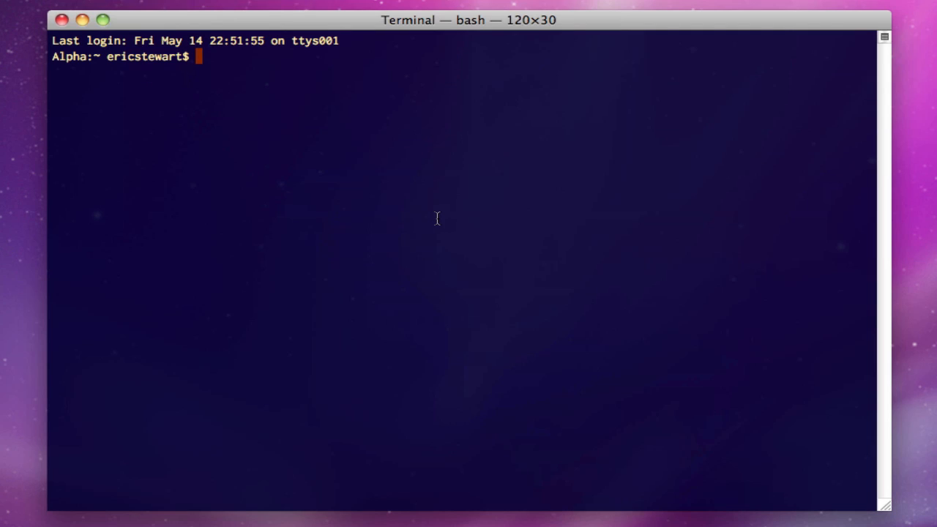
# Go to the Desktop folder and list its contents with ls -l.
pyautogui.write('cd ~/Desktop/')
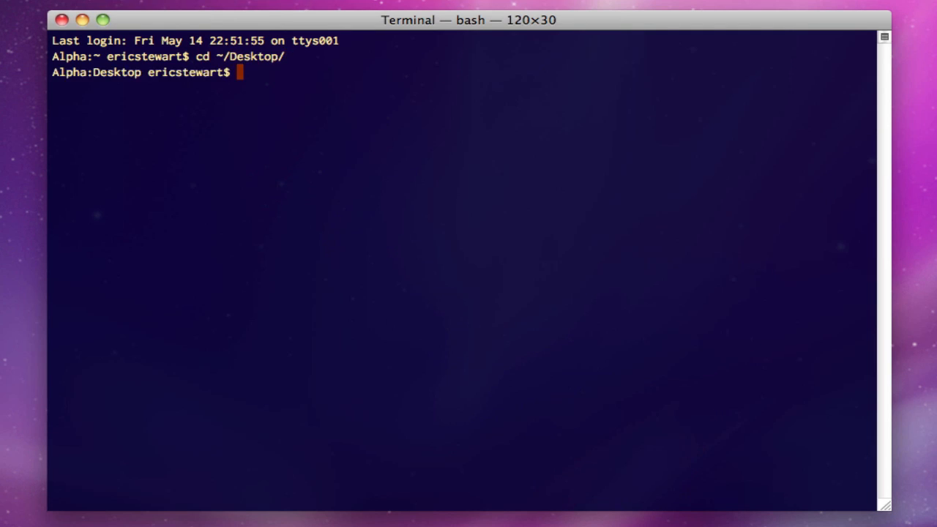
pyautogui.write('ls -l')
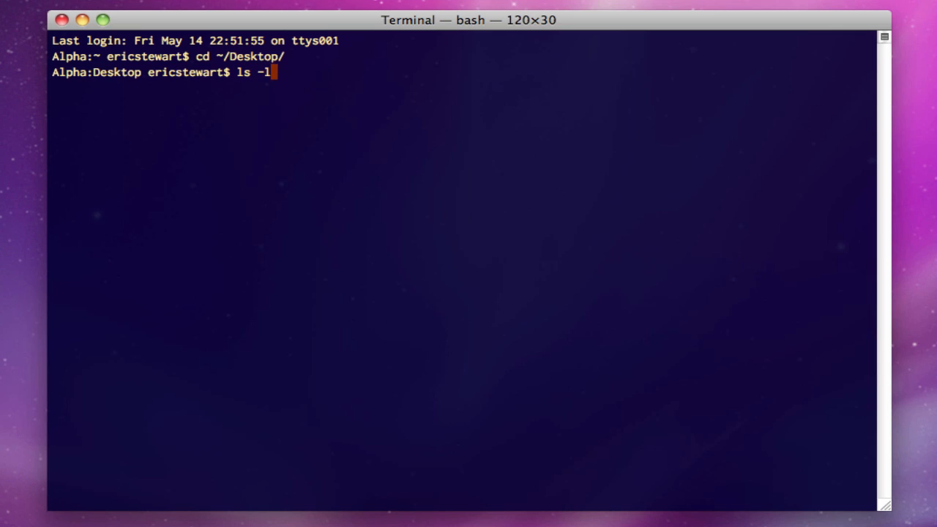
pyautogui.press('Return')
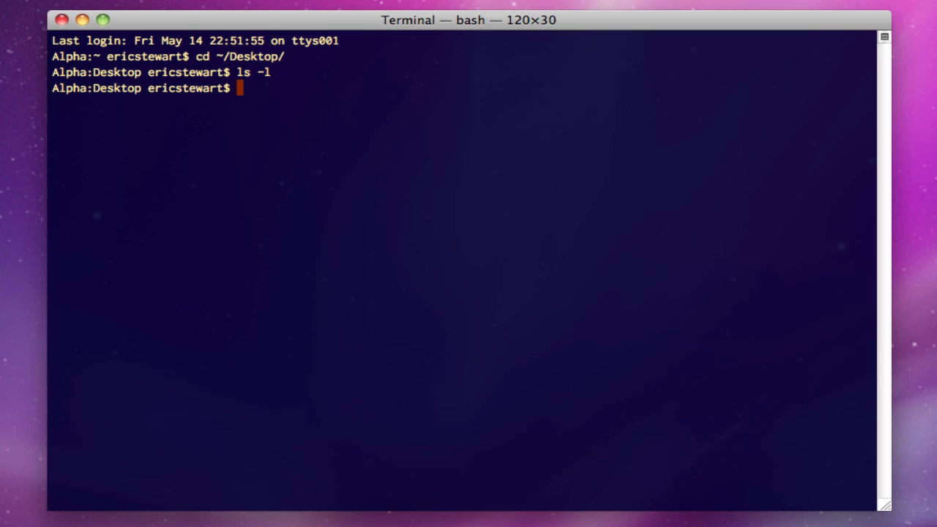
# Download PHP-Test-Build-Scripts.tgz from ericstewart.org/public/phpt with curl -O.
pyautogui.write('cu')
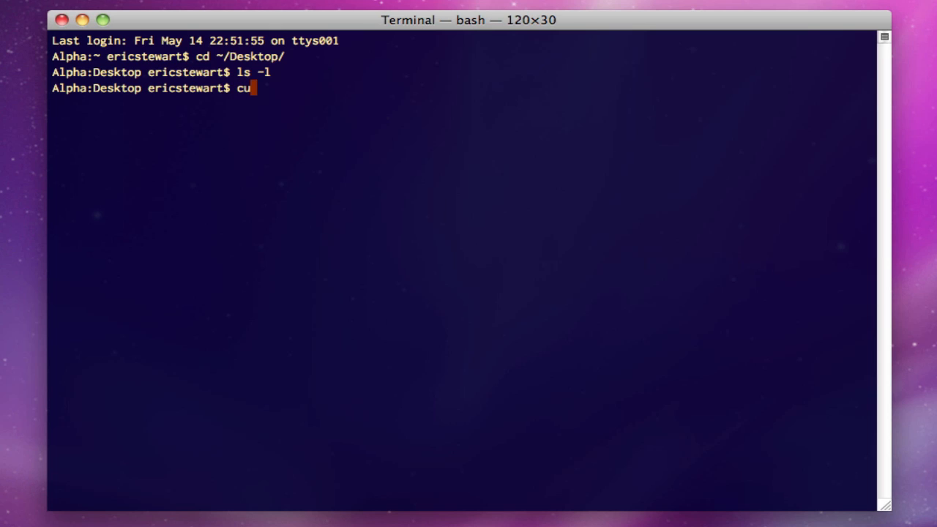
pyautogui.write('rl -')
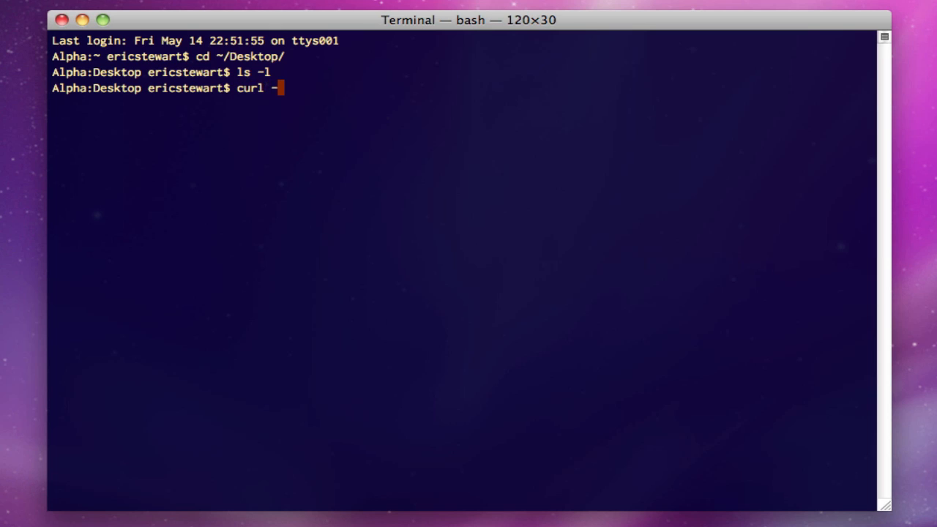
pyautogui.write('O')
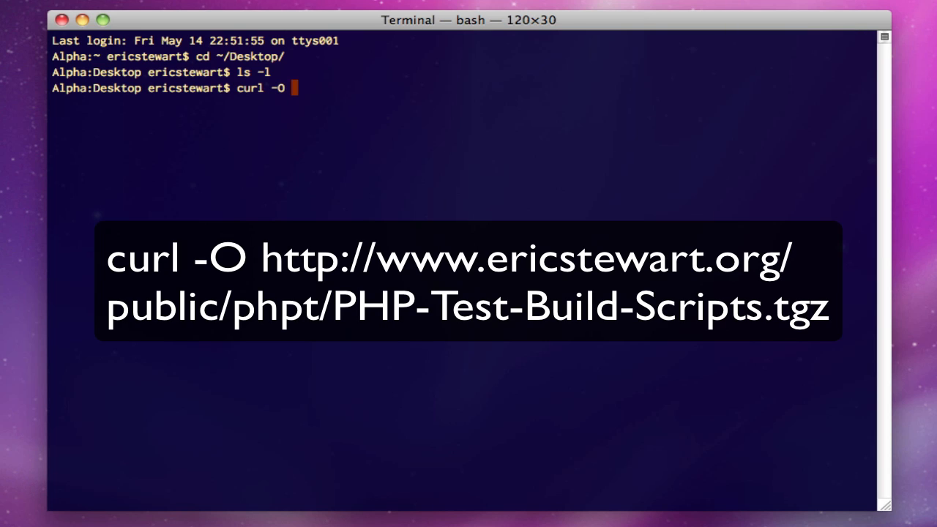
pyautogui.write('http://w')
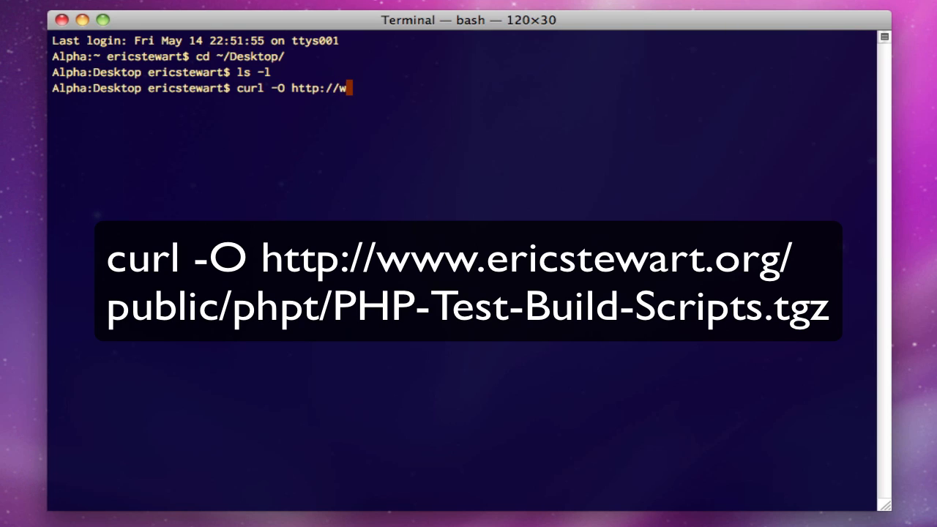
pyautogui.write('ww.ericstewar')
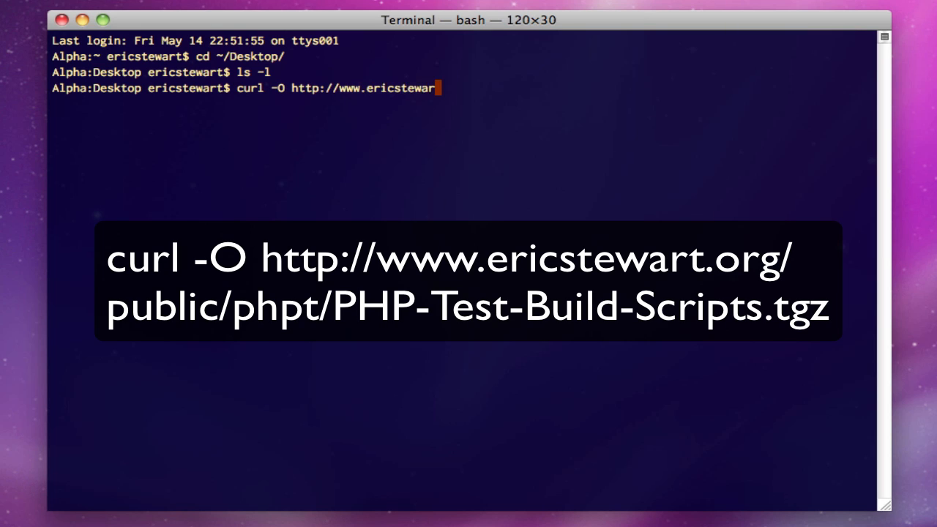
pyautogui.write('t.org/')
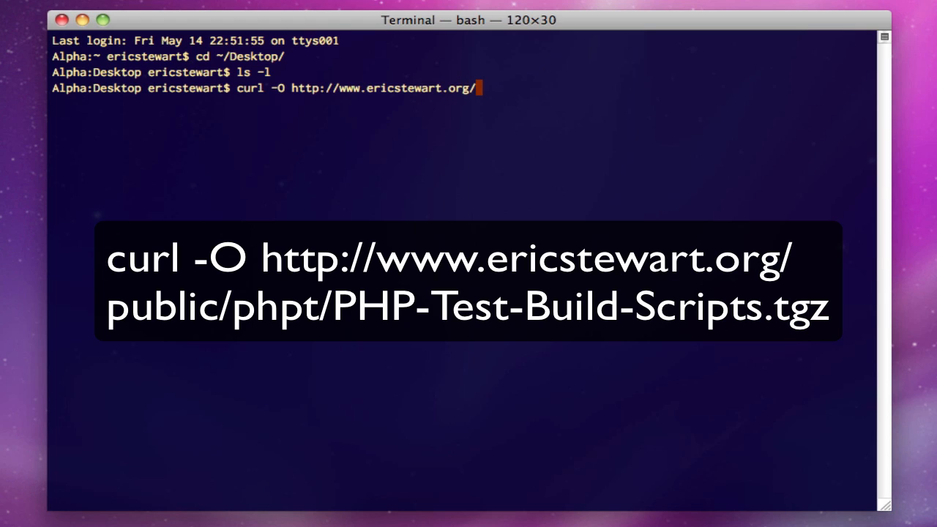
pyautogui.write('public')
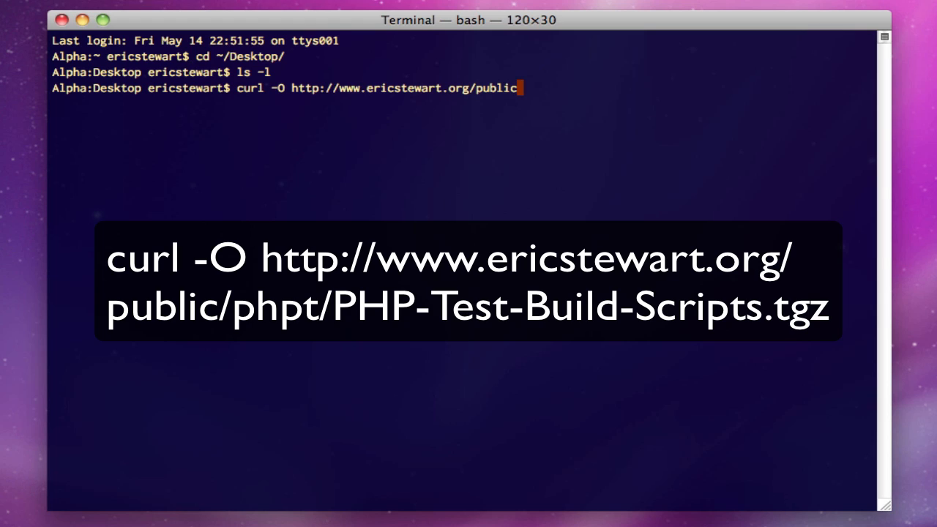
pyautogui.write('/phpt')
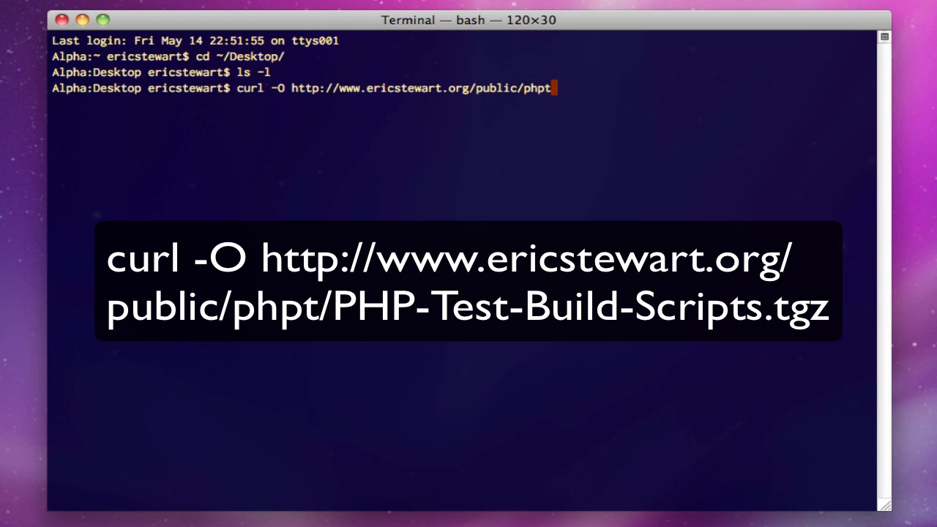
pyautogui.write('/PHP-')
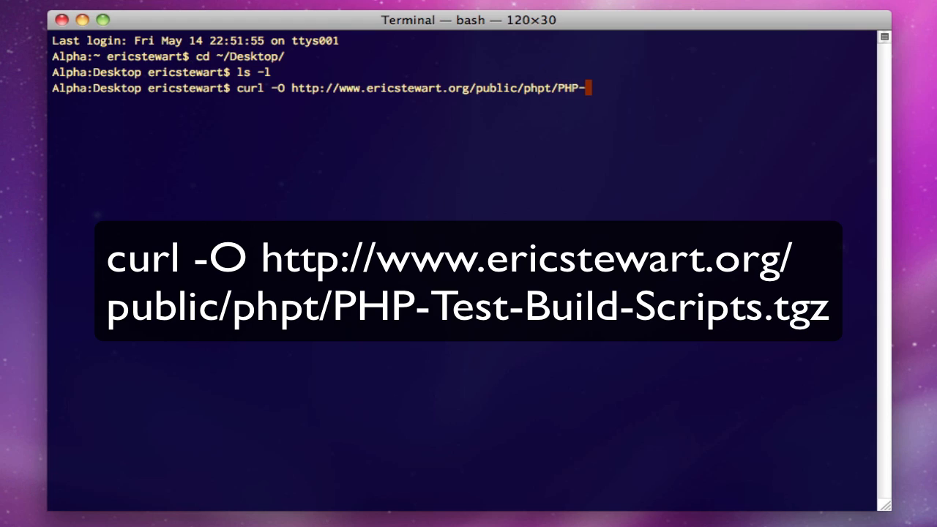
pyautogui.write('Test-Build')
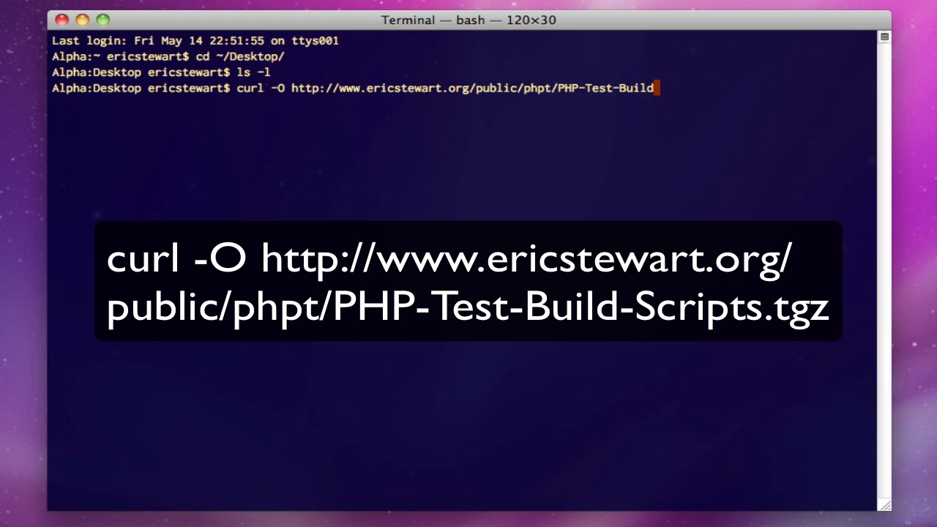
pyautogui.write('-Scripts.t')
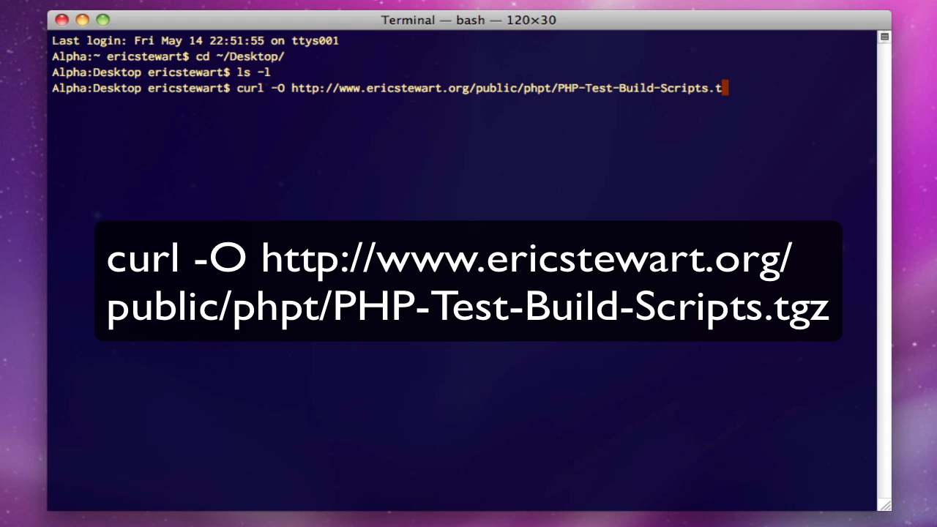
pyautogui.press('Return')
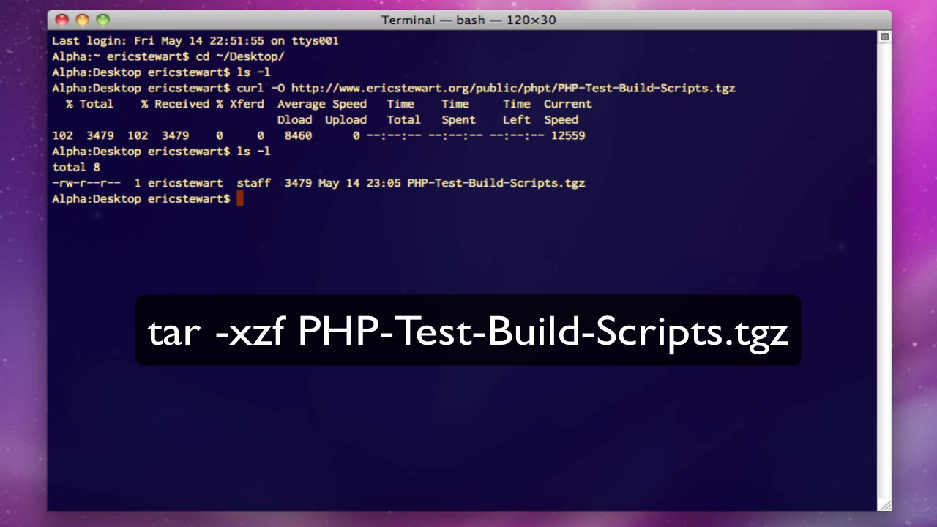
# Extract PHP-Test-Build-Scripts.tgz with tar -xzf.
pyautogui.write('tar')
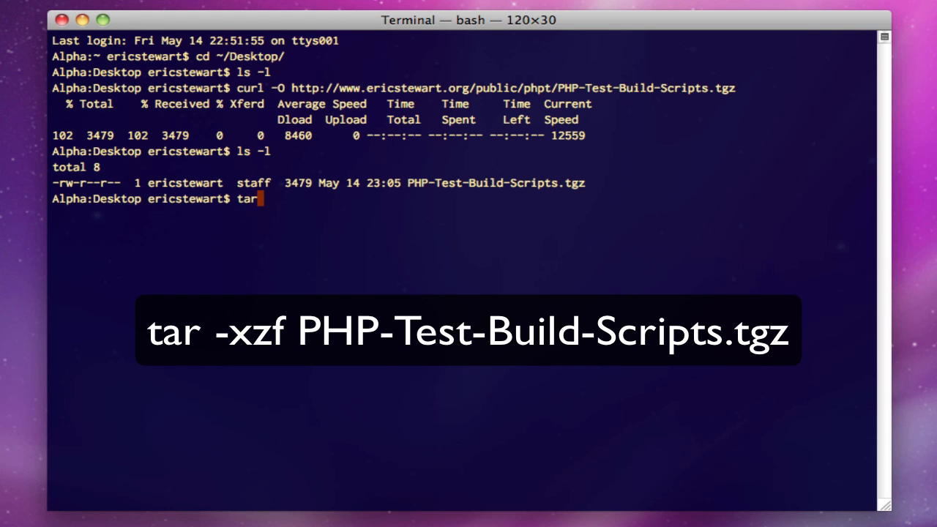
pyautogui.write('-xzf')
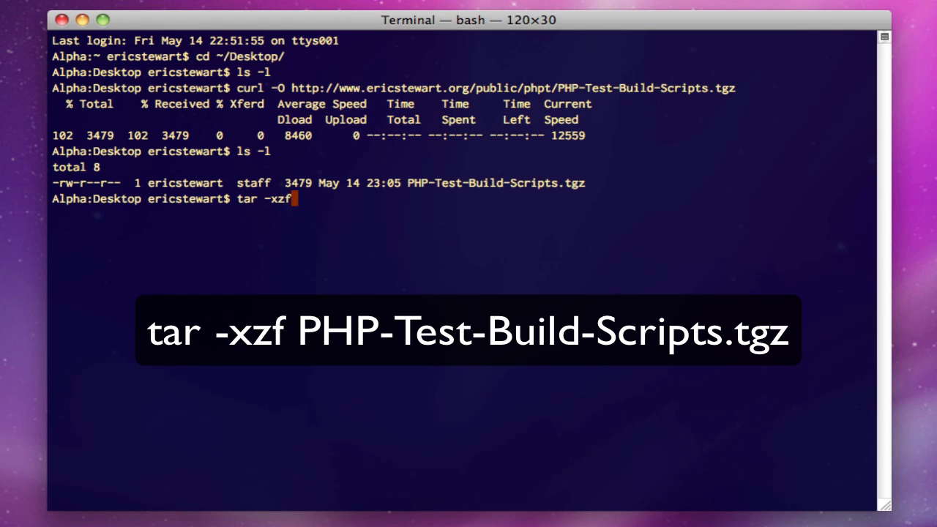
pyautogui.write('PHP-Test-Build-Scripts.tgz')
pyautogui.write('ls -la')
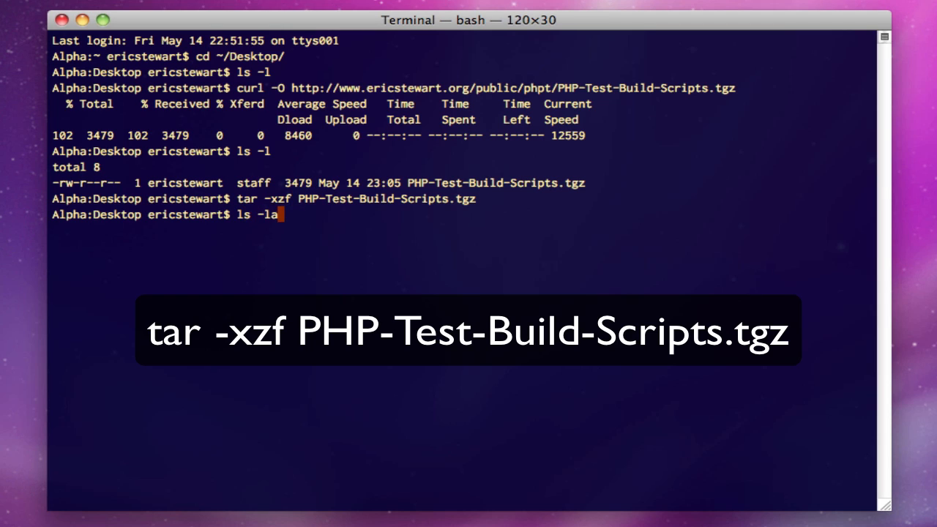
pyautogui.press('Return')
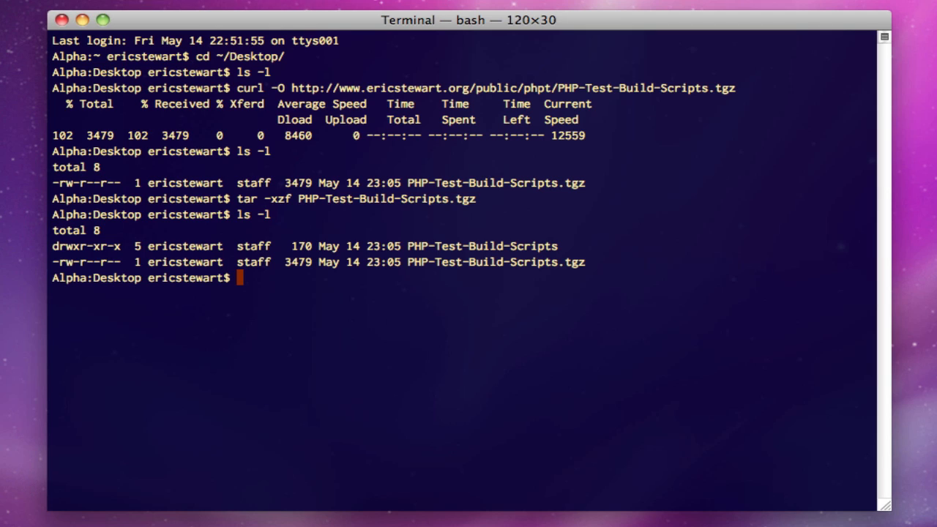
pyautogui.moveTo(317, 246)
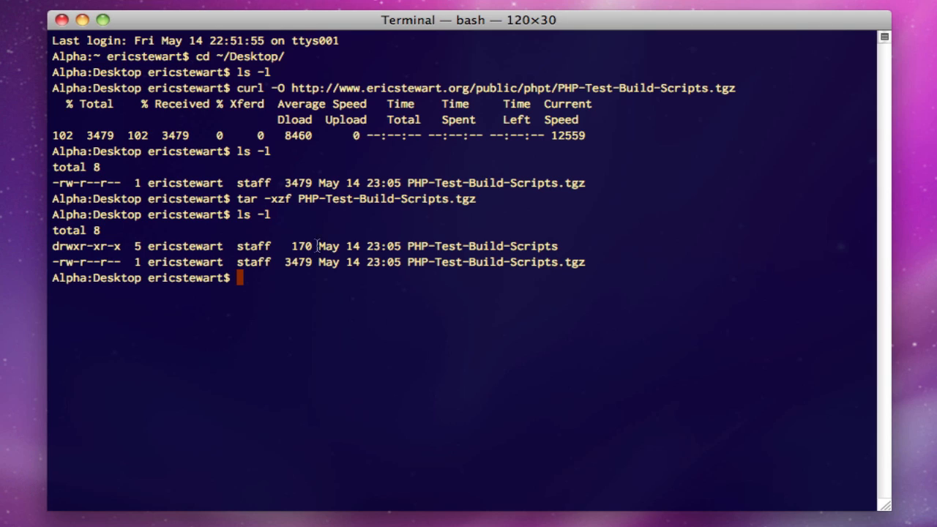
pyautogui.moveTo(409, 329)
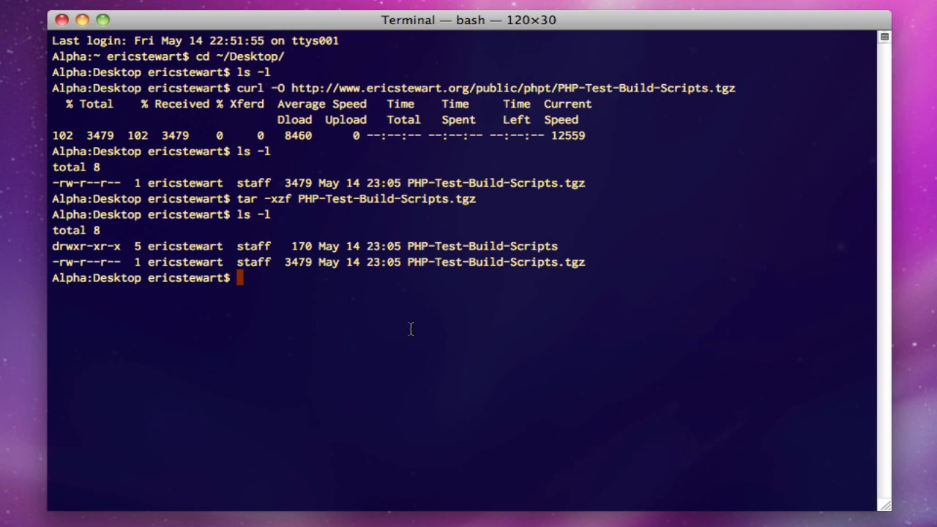
# Copy PHP-Test-Build-Scripts/MacOSX-10.6.sh to the Desktop and confirm it with ls -la.
pyautogui.write('c')
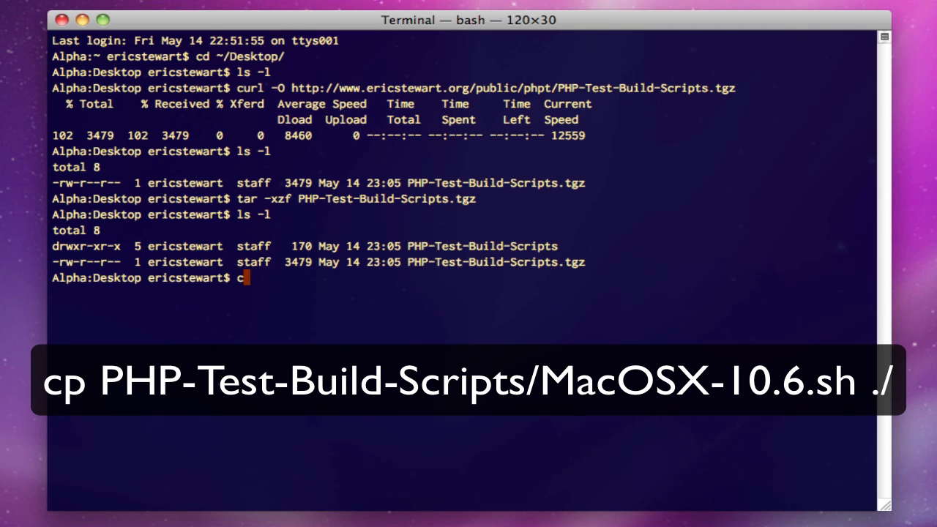
pyautogui.write('p')
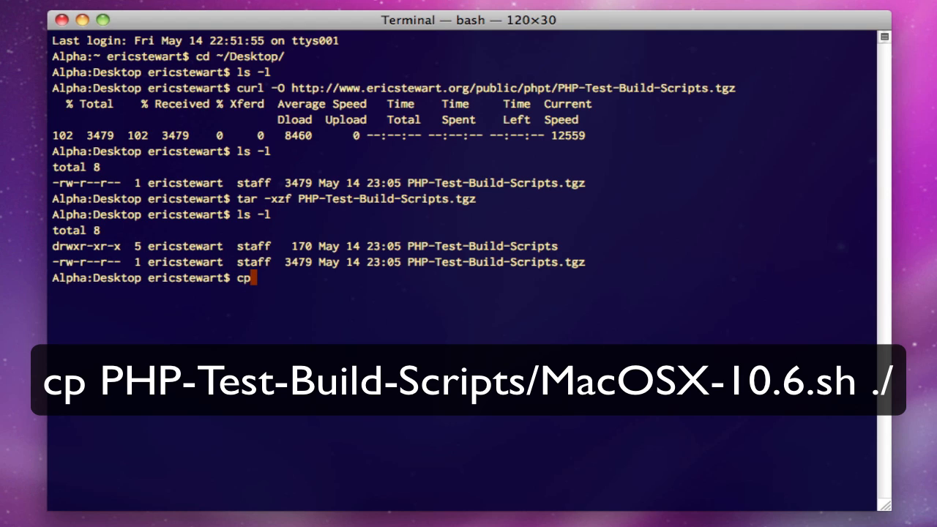
pyautogui.write('PHP-Test-Build-Scripts')
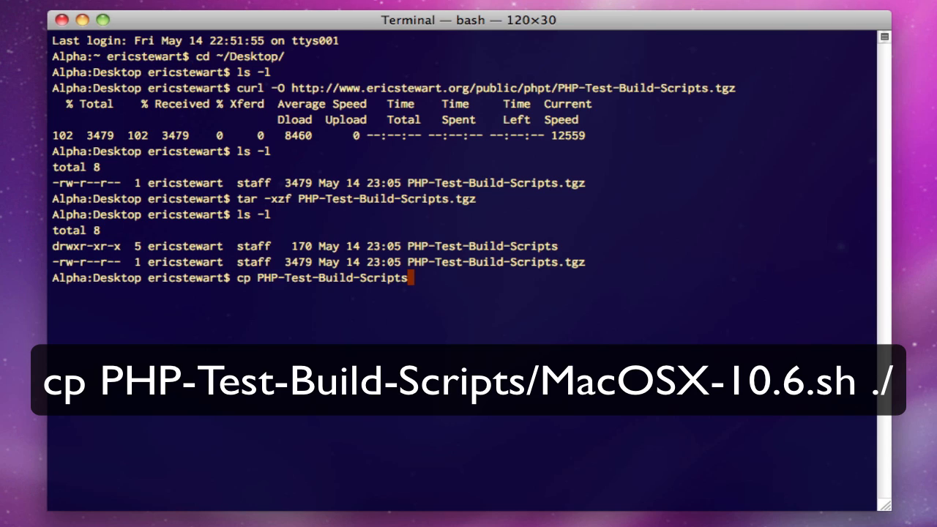
pyautogui.write('/')
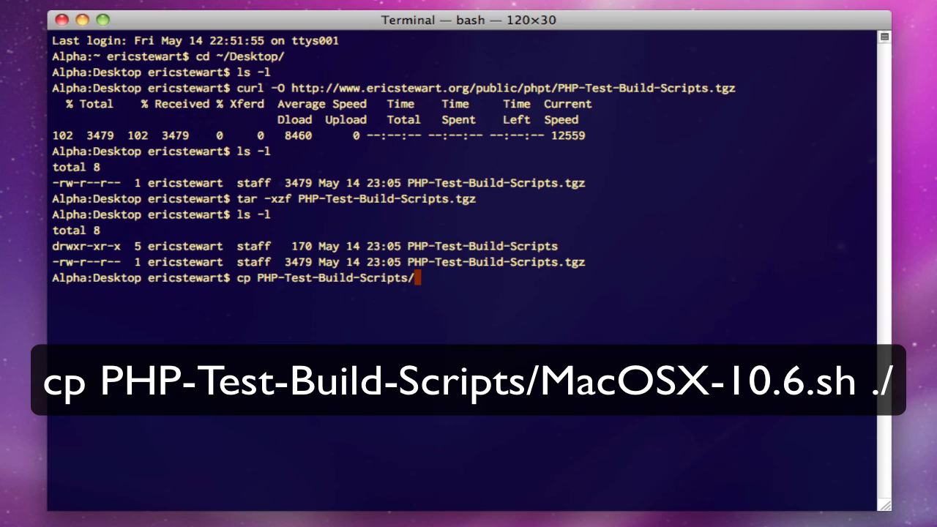
pyautogui.write('MacOSX-10.6.sh')
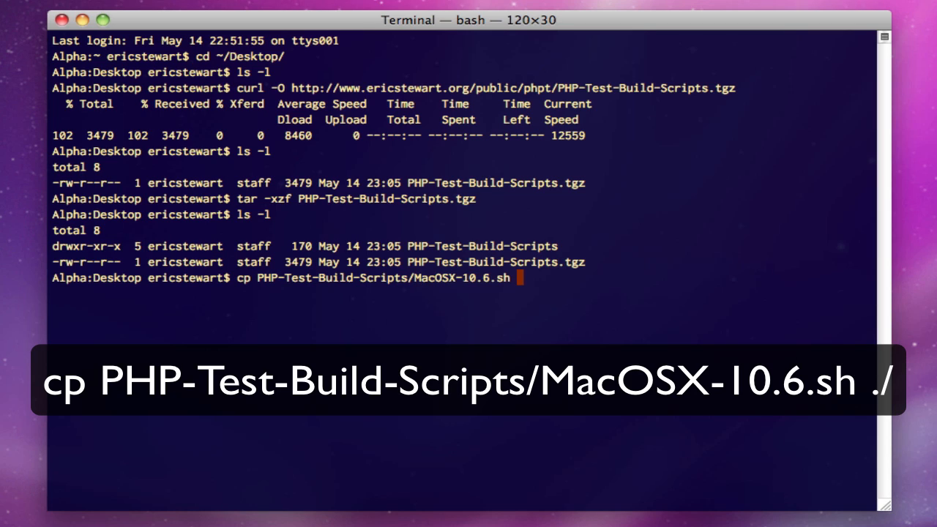
pyautogui.write('/')
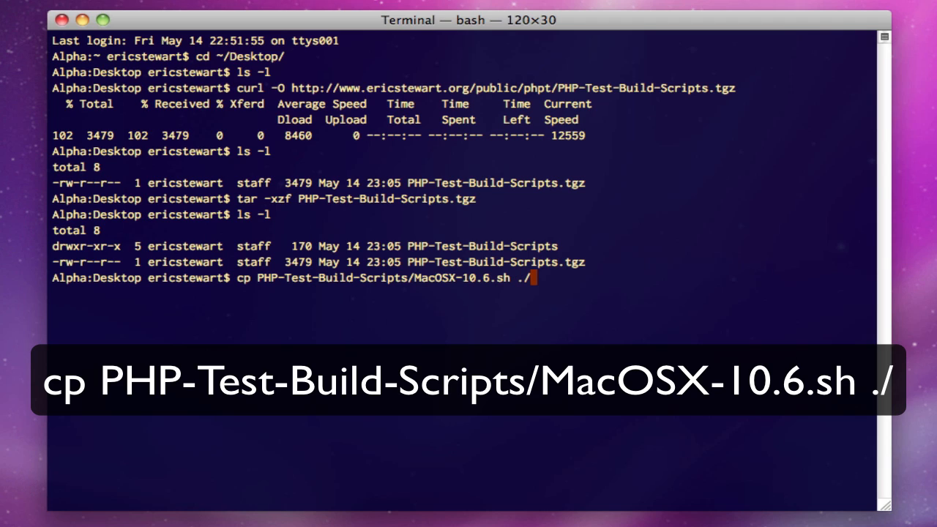
pyautogui.press('Return')
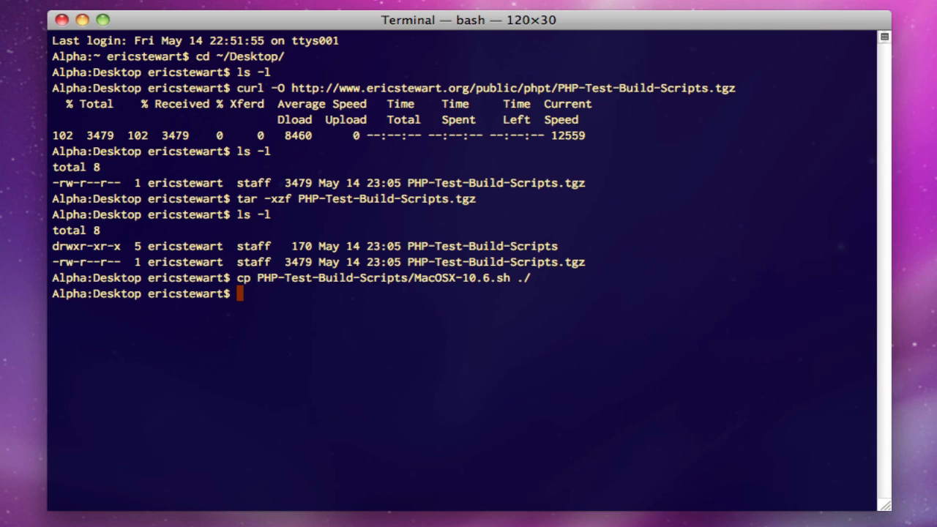
pyautogui.write('ls -la')
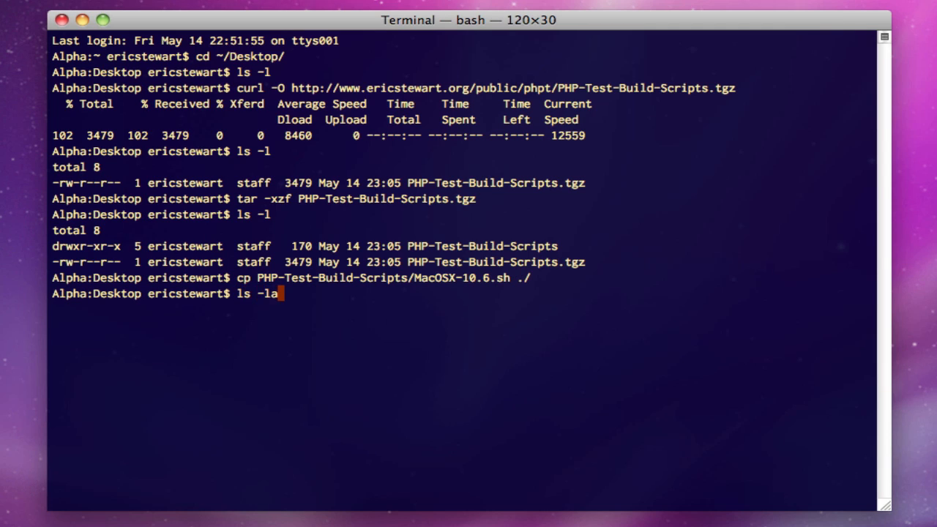
pyautogui.press('Return')
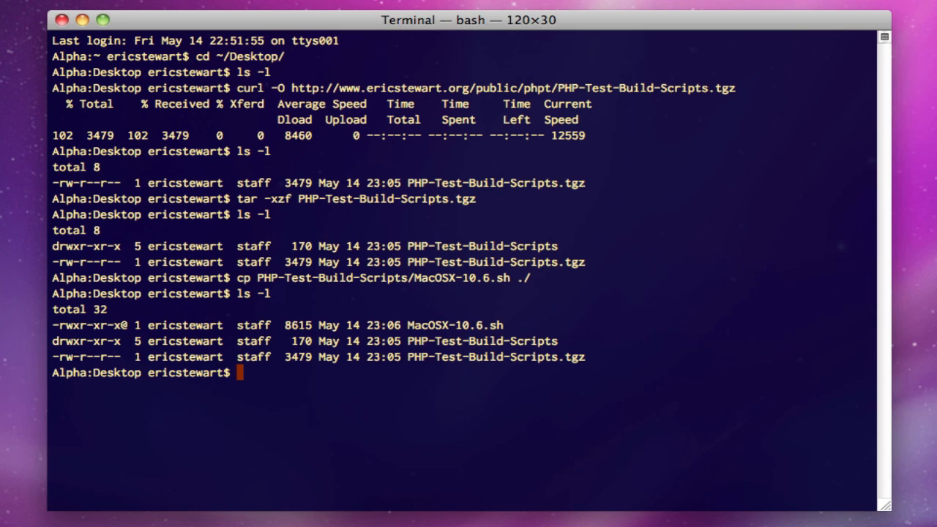
# Run chmod +x on MacOSX-10.6.sh, first deleting a stray typed character.
pyautogui.write('.')
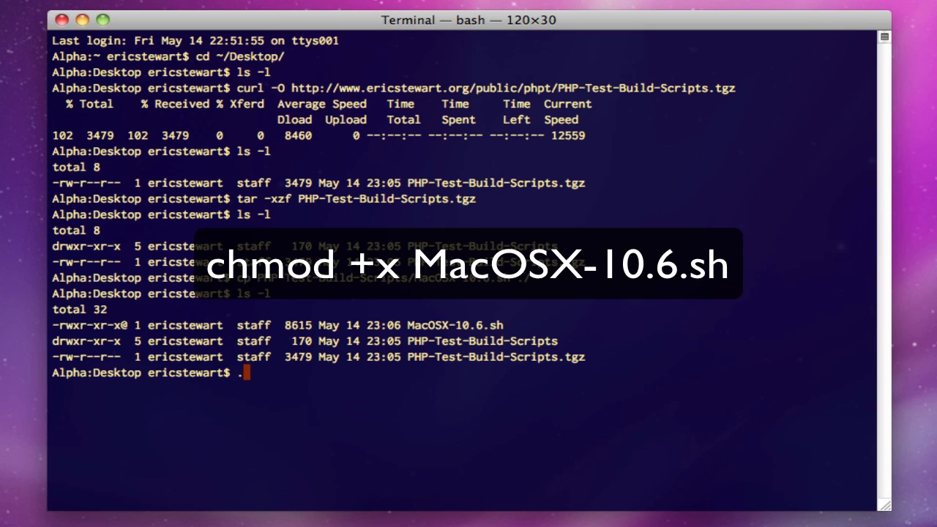
pyautogui.press('Backspace')
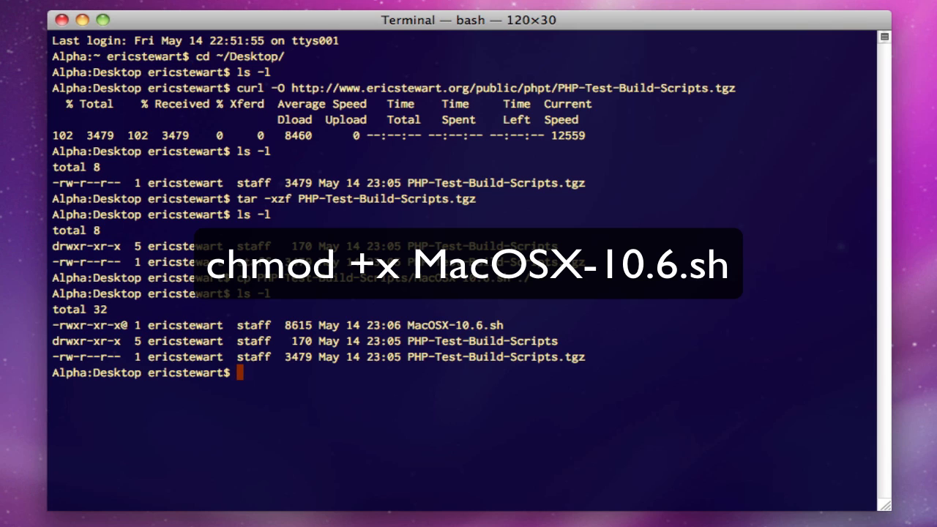
pyautogui.write('chmod')
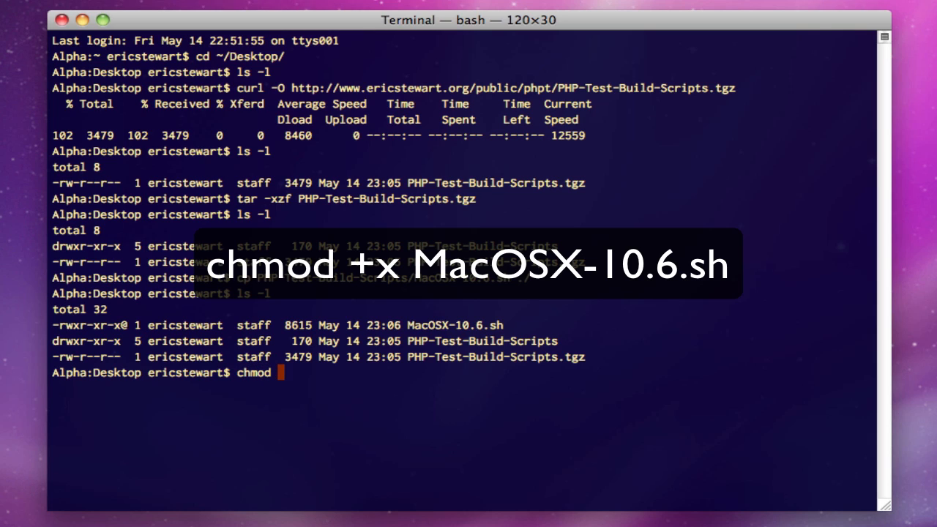
pyautogui.write('+x')
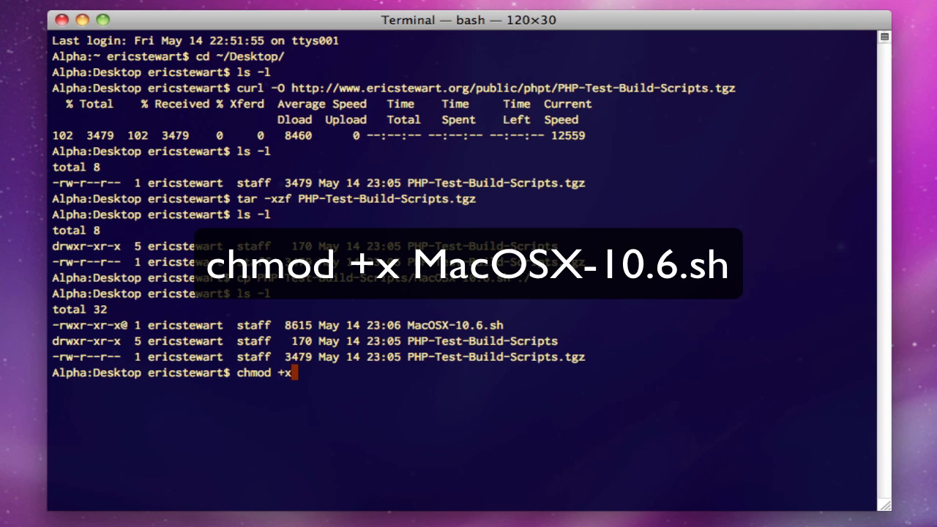
pyautogui.write('M')
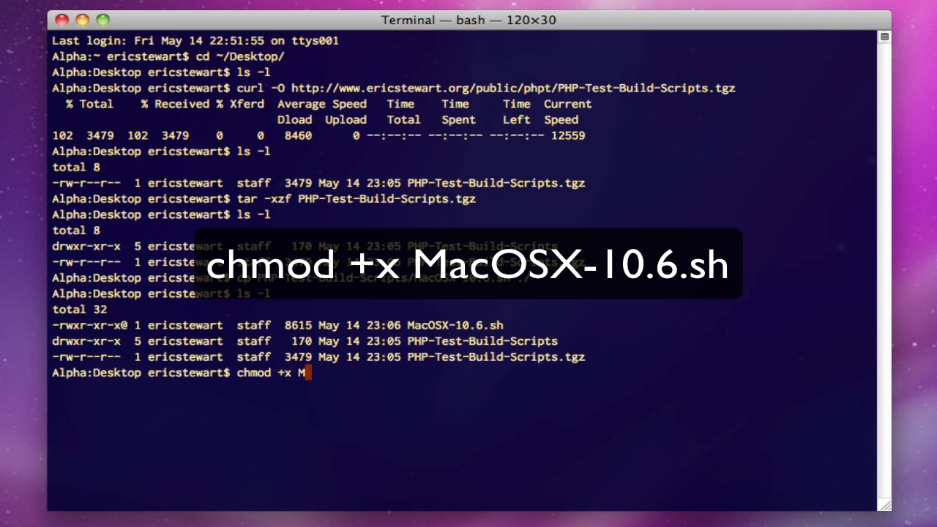
pyautogui.press('Return')
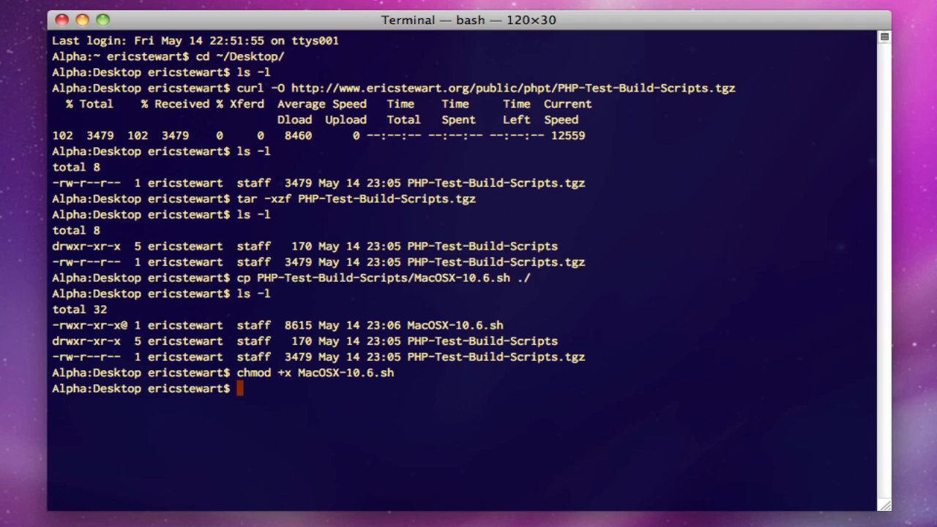
# Run ./MacOSX-10.6.sh to start building PHP 5.2, 5.3 and trunk.
pyautogui.write('./M')
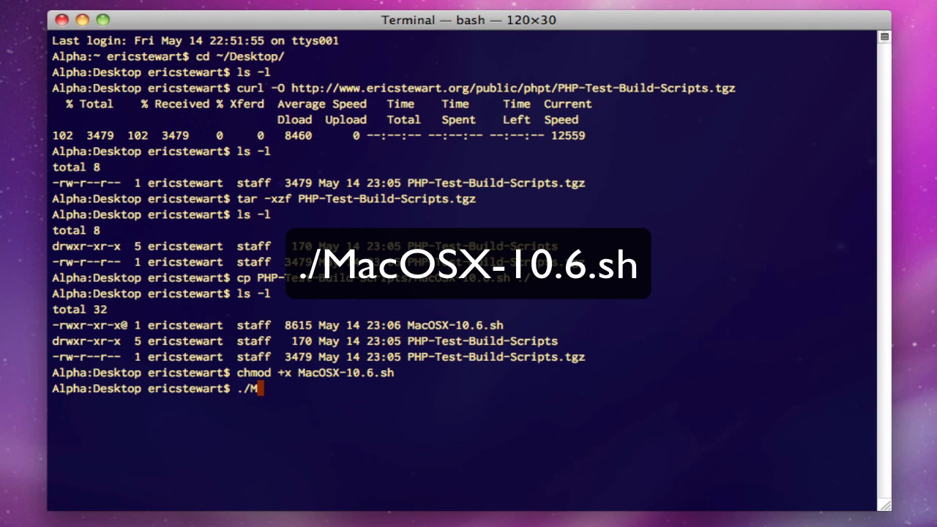
pyautogui.press('Return')
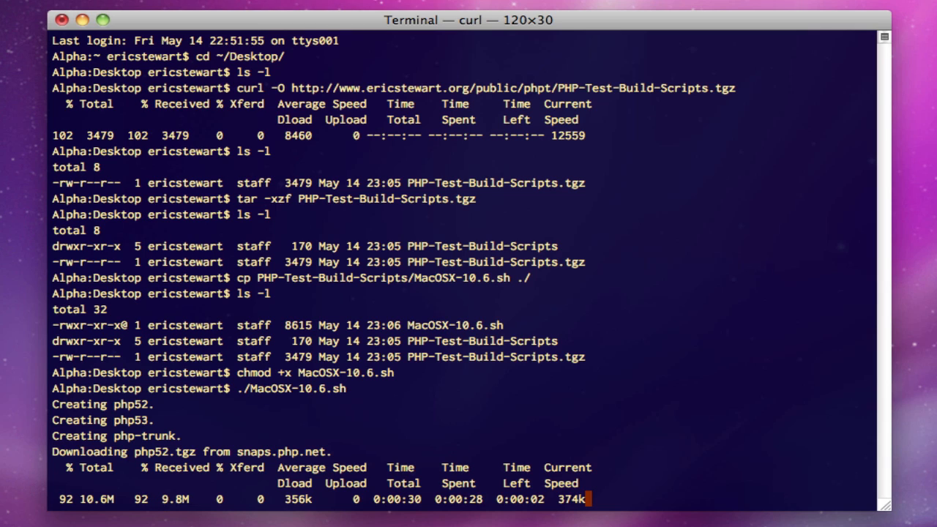
# Scroll the build output until 'Build complete' and the archive cleanup messages appear.
pyautogui.scroll(-3)
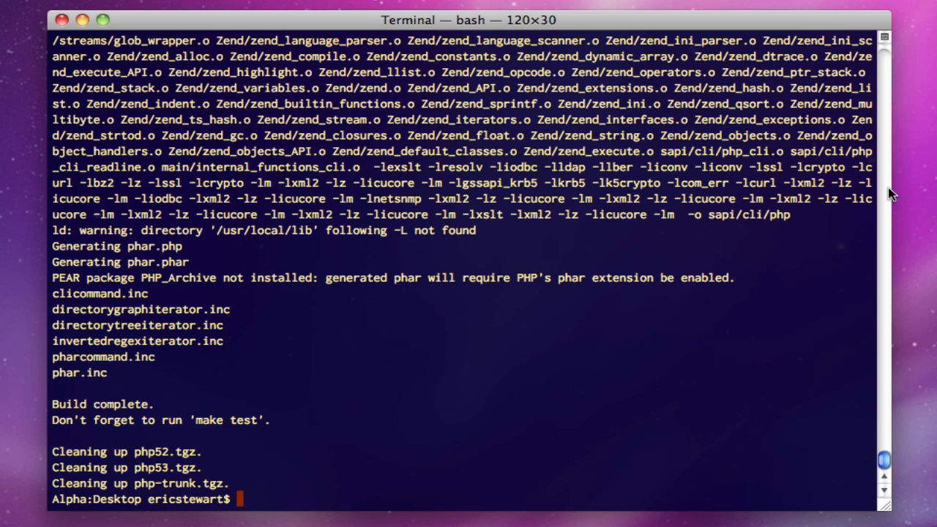
pyautogui.moveTo(647, 445)
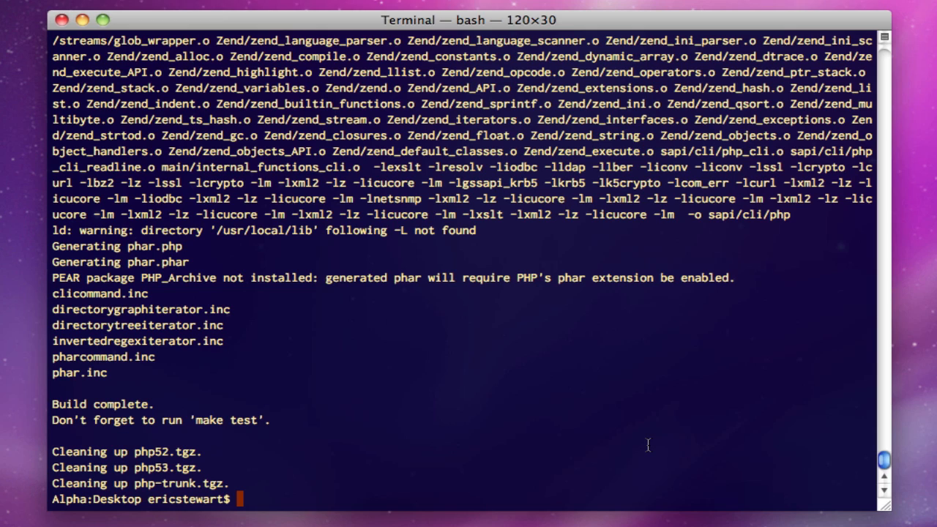
pyautogui.moveTo(501, 430)
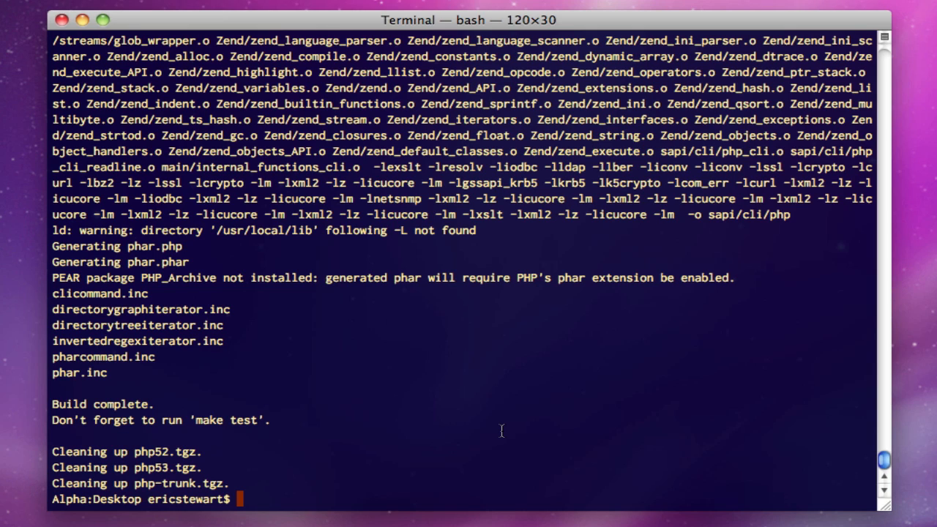
# List the Desktop with ll to show the php52, php53 and php-trunk folders.
pyautogui.write('ll')
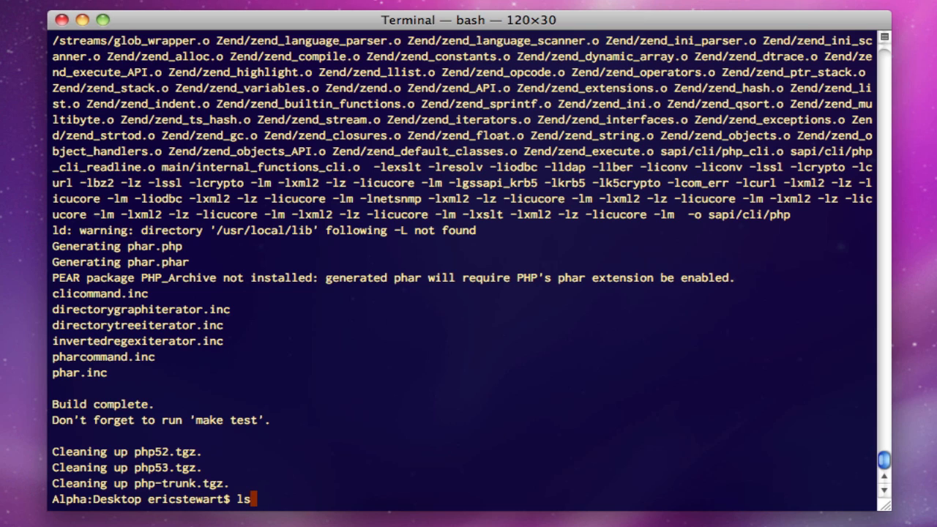
pyautogui.write(' -l')
pyautogui.press('Return')
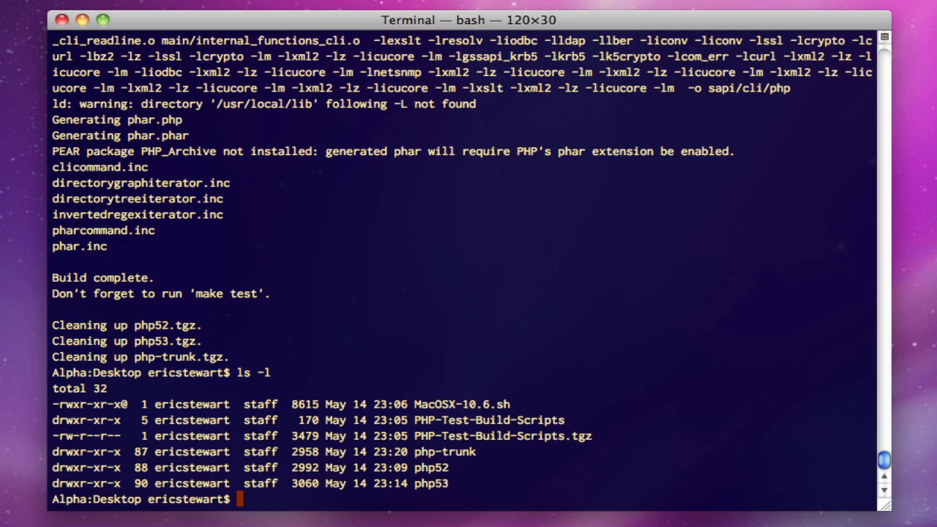
# Run ./php52/sapi/cli/php -v, confirming PHP 5.2.14-dev (cli) built May 14 2010.
pyautogui.write('.')
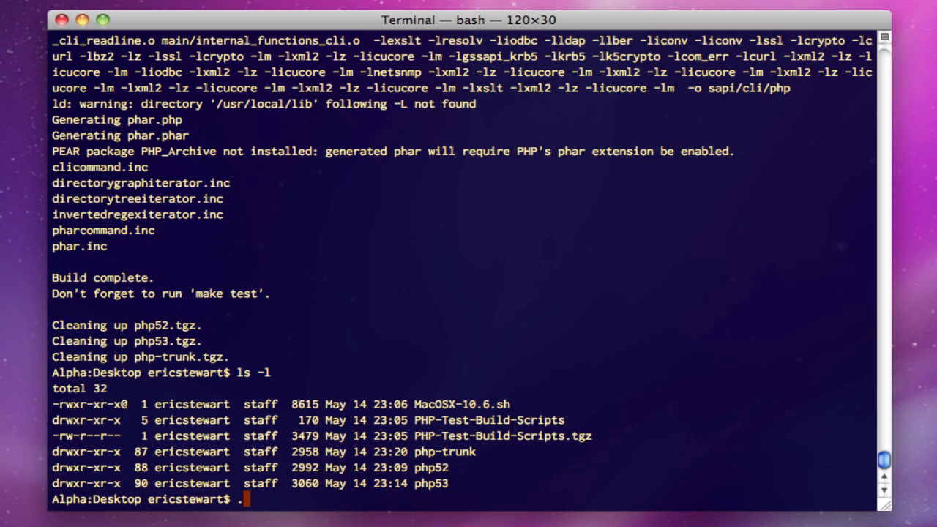
pyautogui.write('/php')
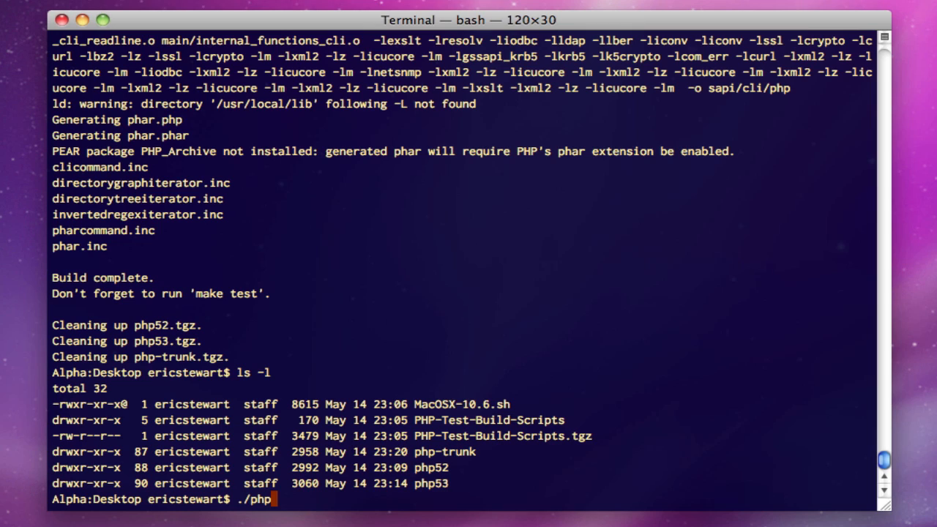
pyautogui.write('62')
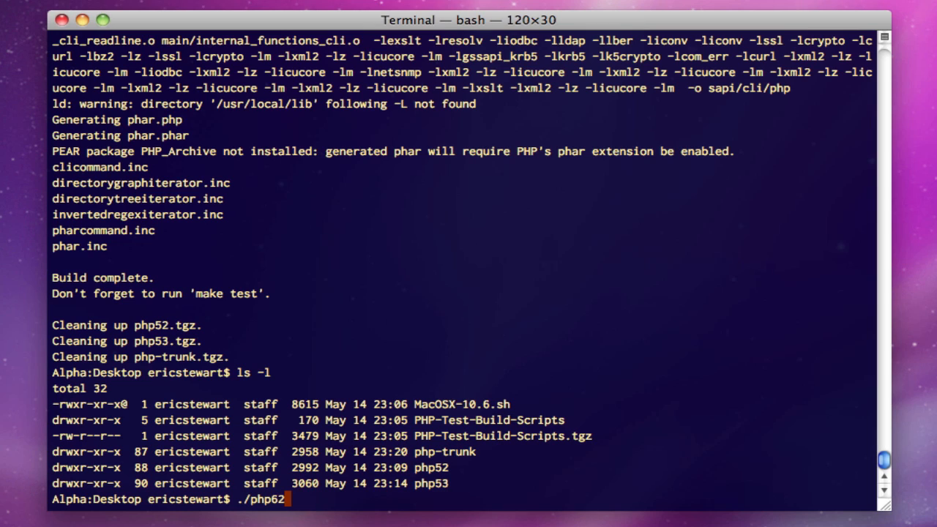
pyautogui.press('Backspace')
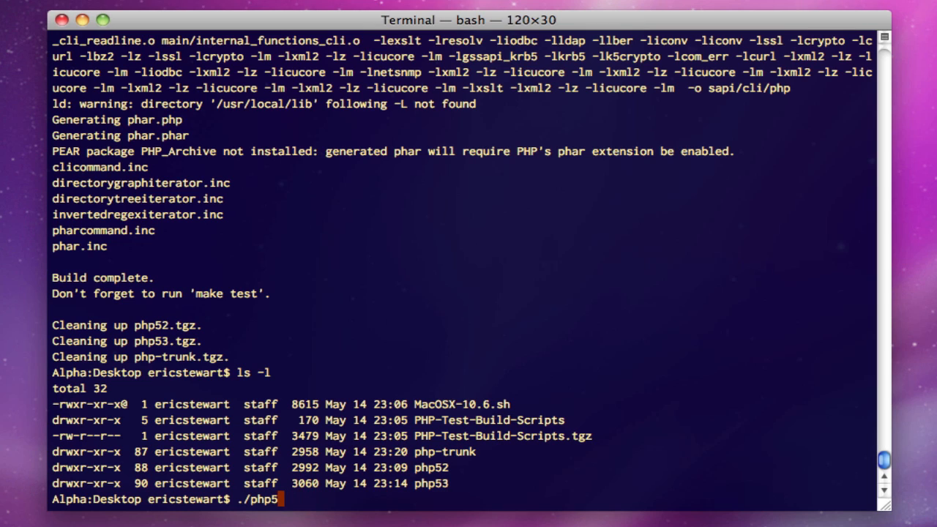
pyautogui.write('2/s')
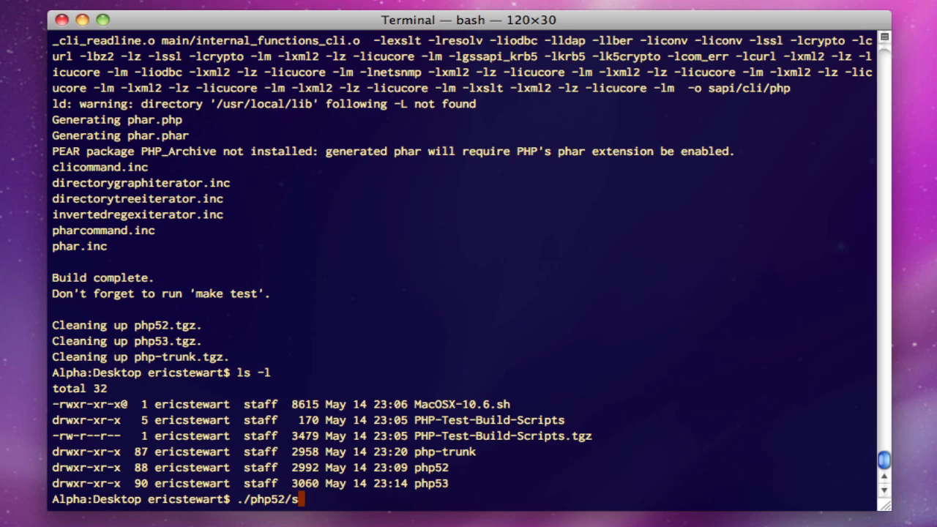
pyautogui.write('api/cli/php')
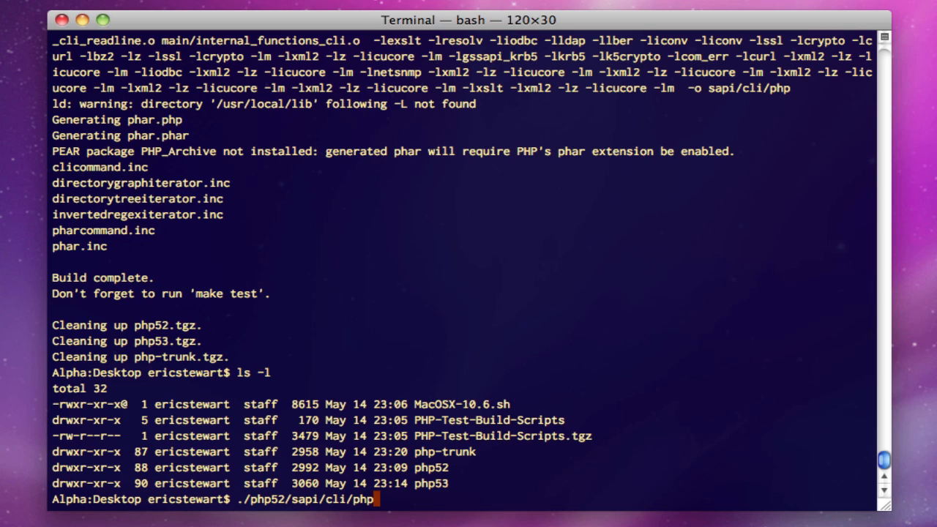
pyautogui.write('-')
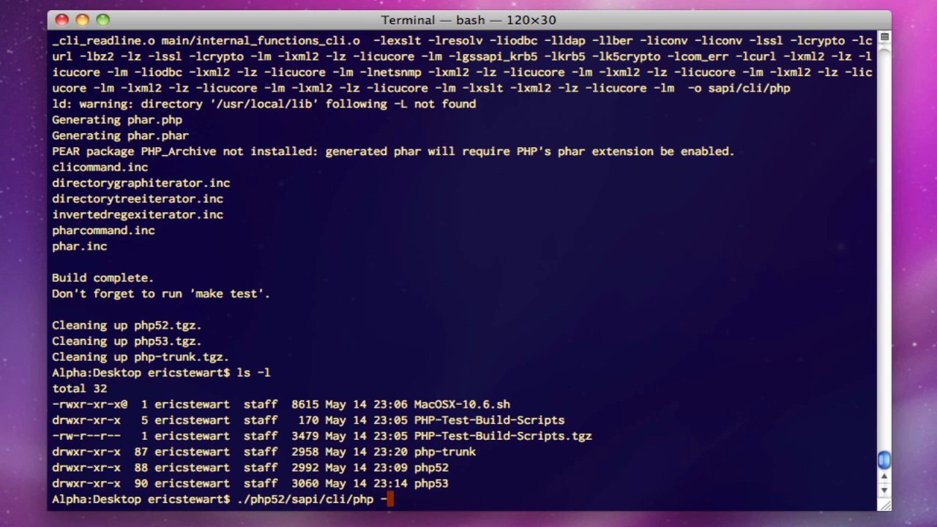
pyautogui.press('Return')
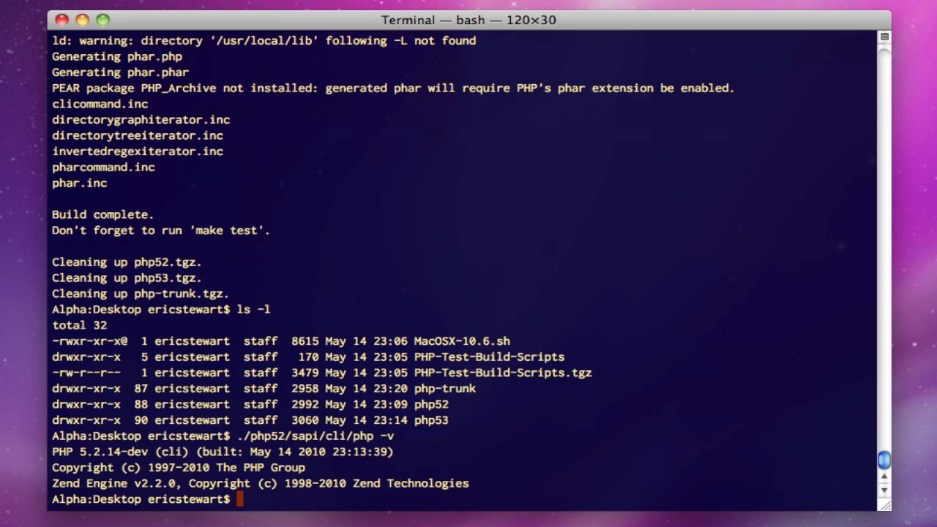
# Run the php53 CLI binary with -v to confirm PHP 5.3.3-dev.
pyautogui.write('./php5')
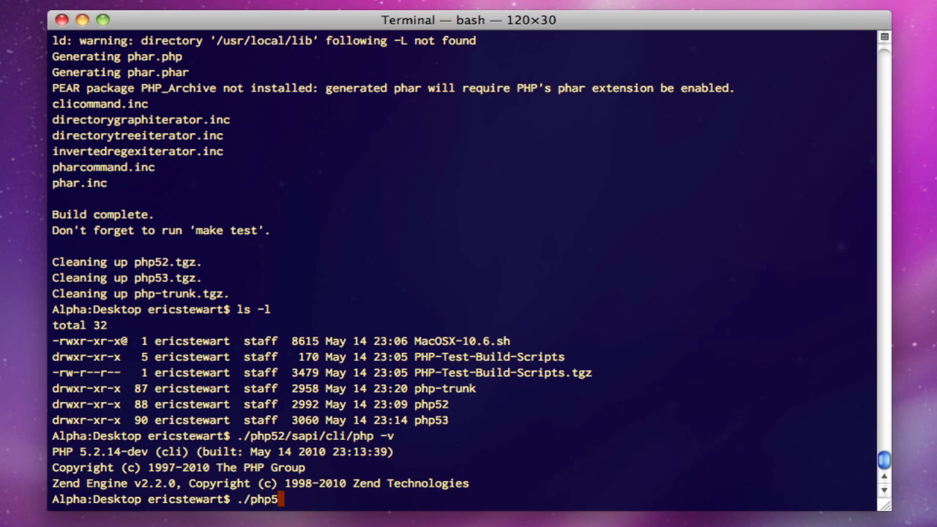
pyautogui.write('3/sapi/cli/php -v')
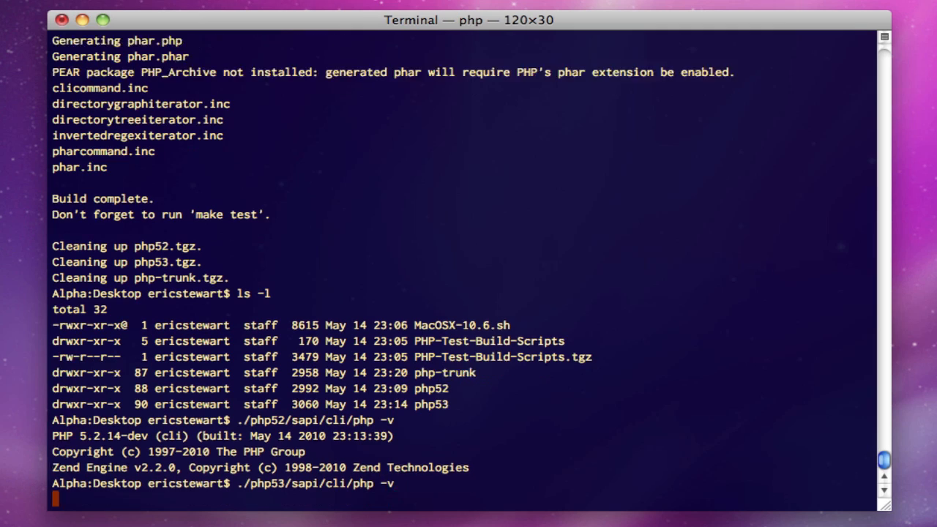
pyautogui.press('Return')
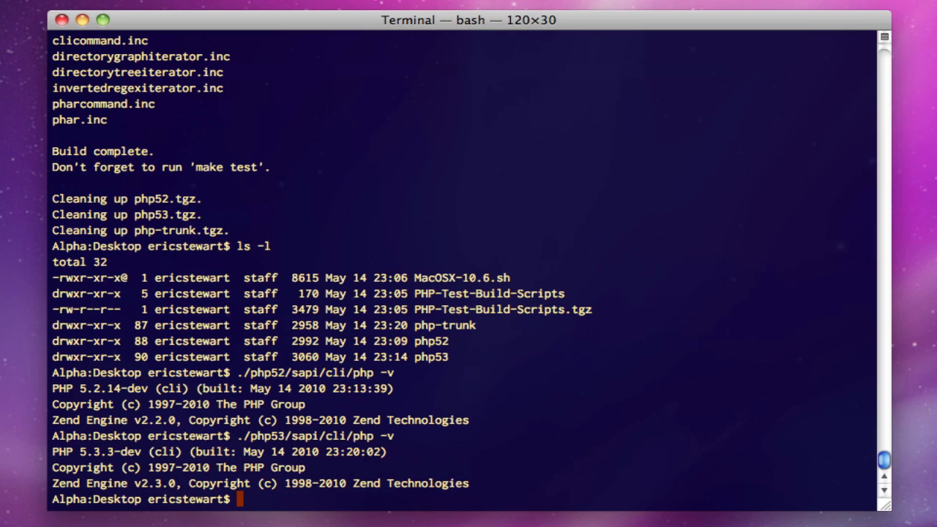
# Run ./php-trunk/sapi/cli/php -v to confirm PHP 5.3.99-dev.
pyautogui.write('./php-trunk/')
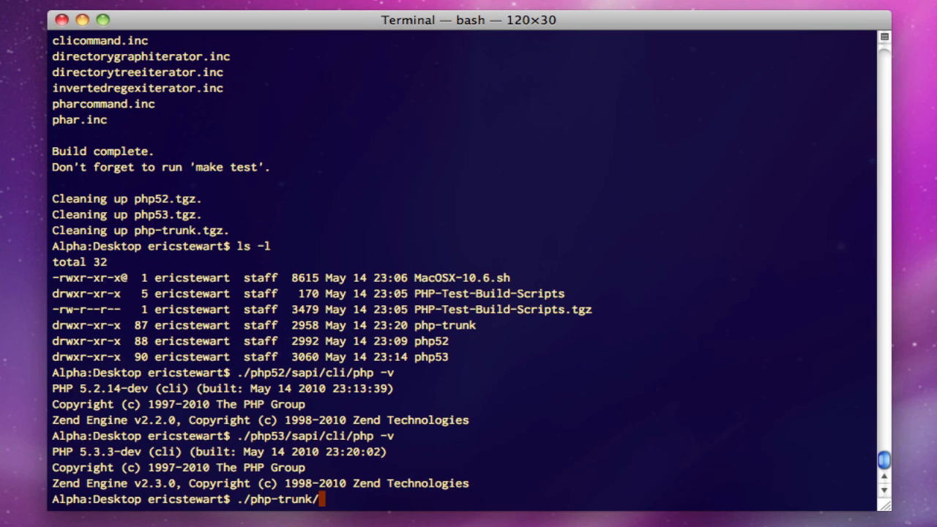
pyautogui.write('sapi/cli/p')
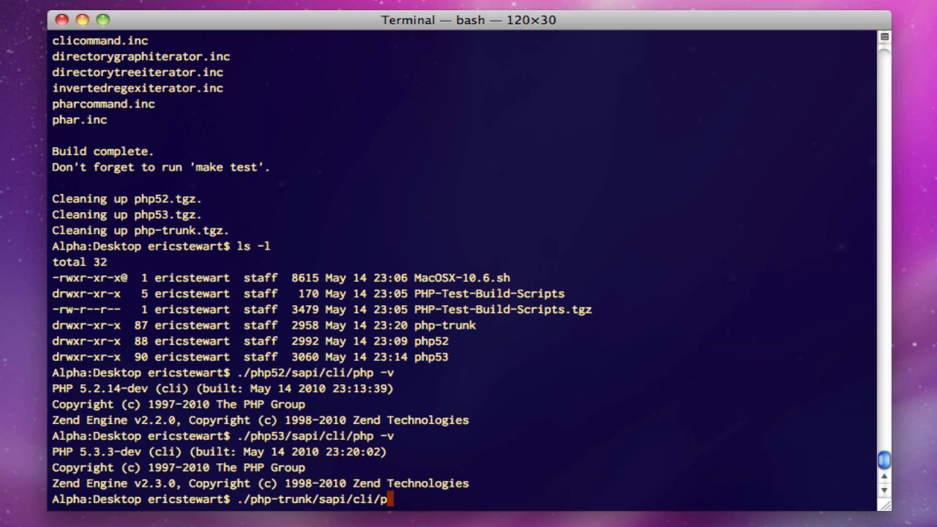
pyautogui.write('hp -v')
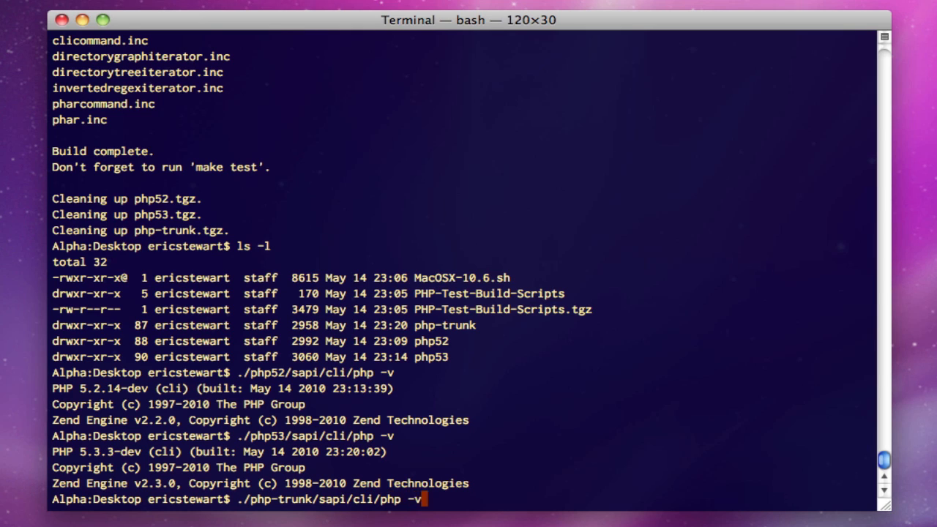
pyautogui.press('Return')
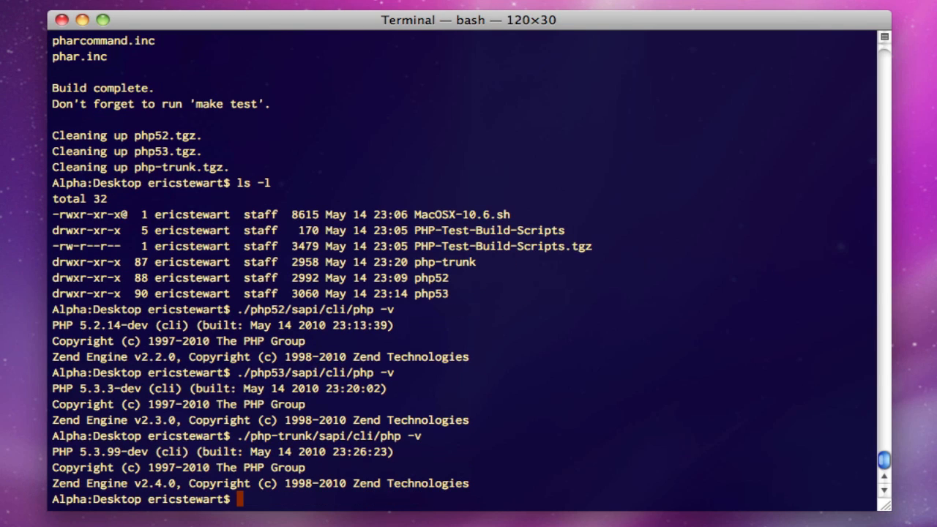